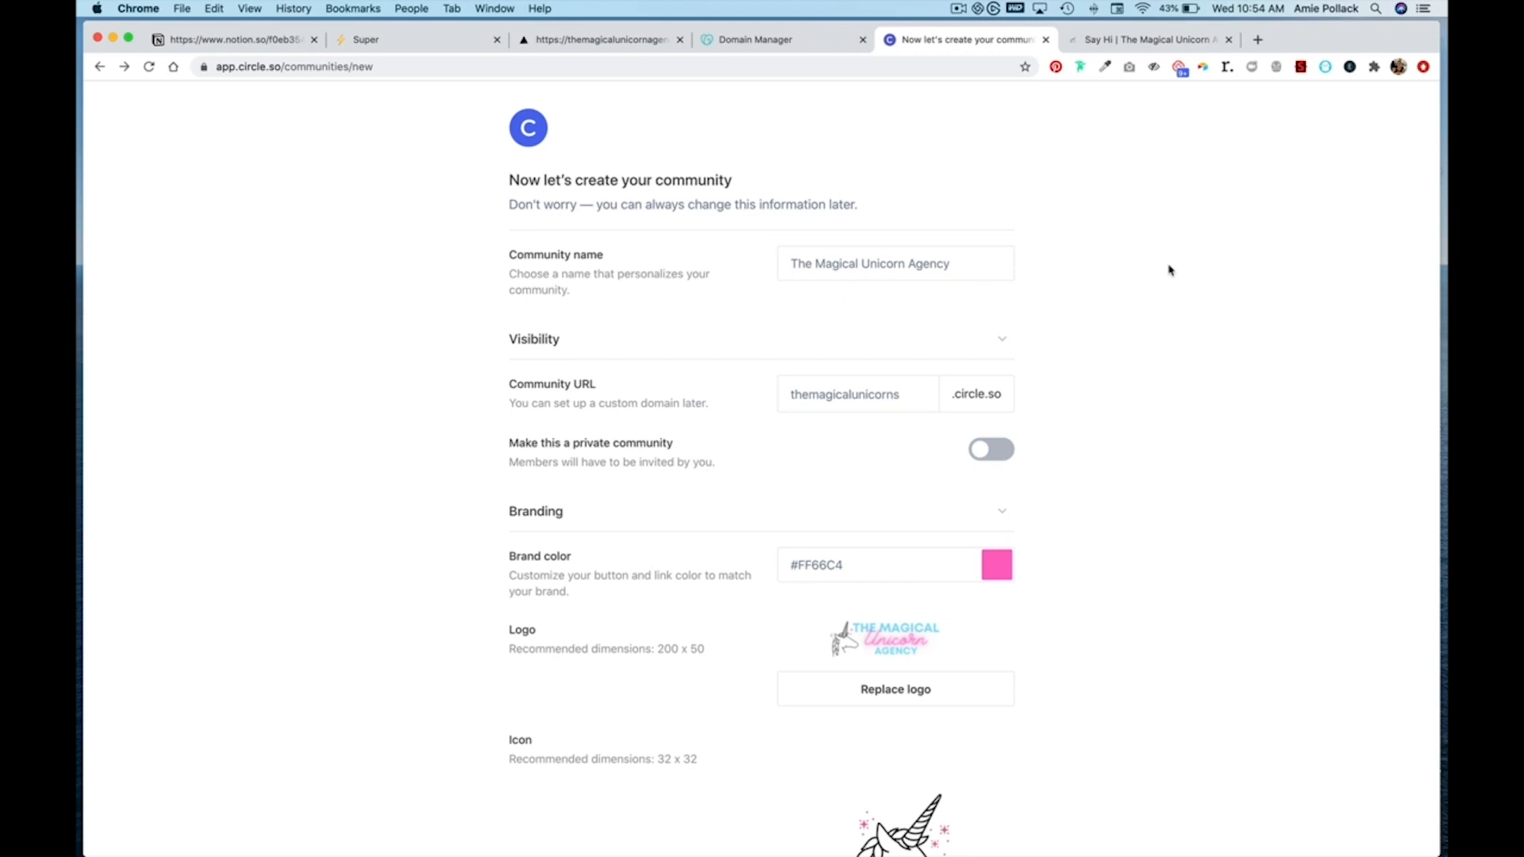
mouse_move(700, 467)
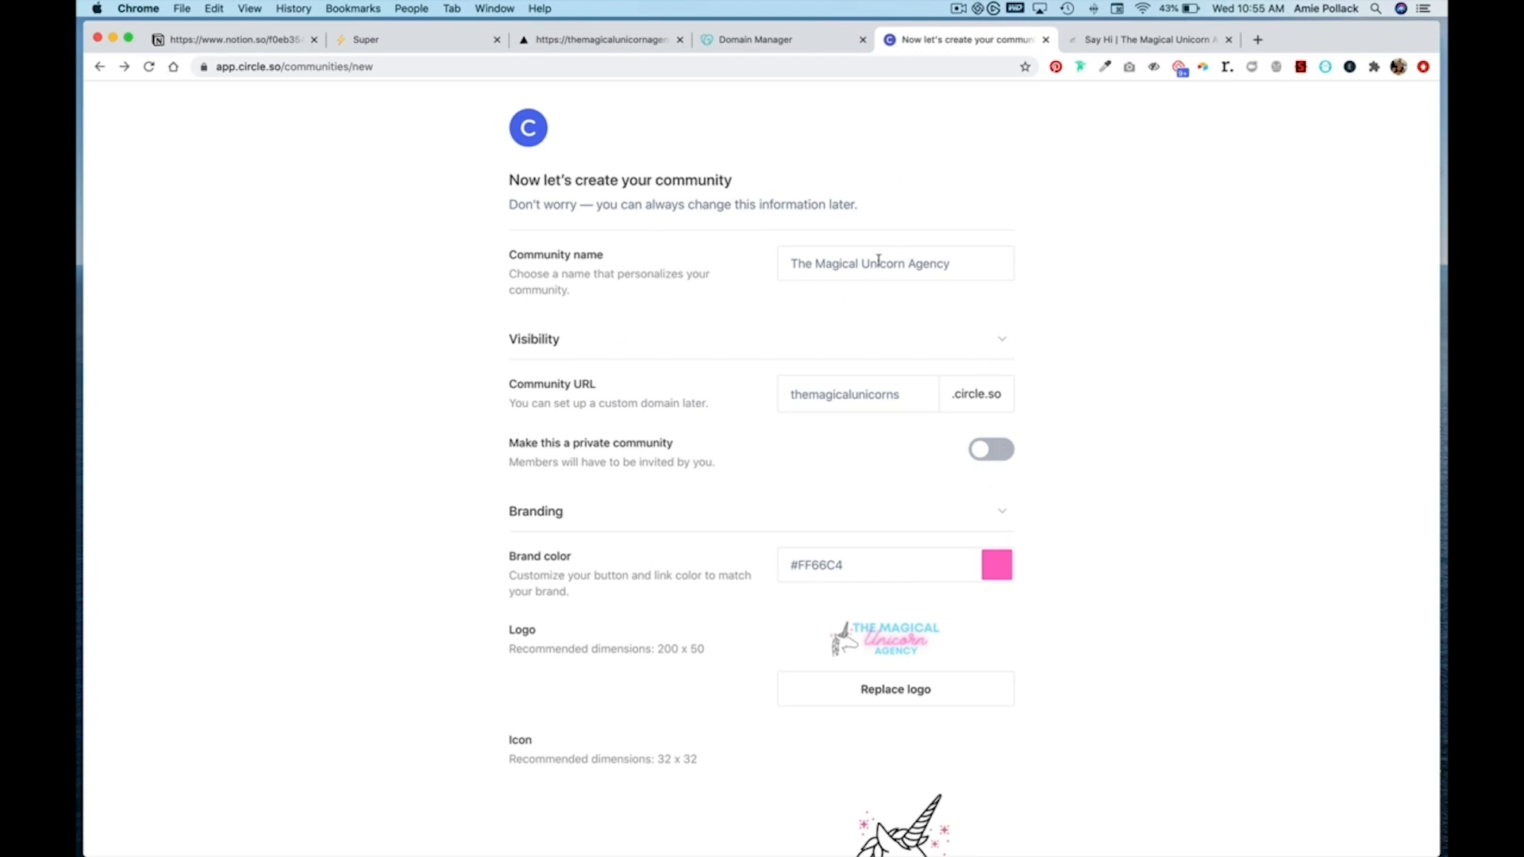
mouse_move(633, 370)
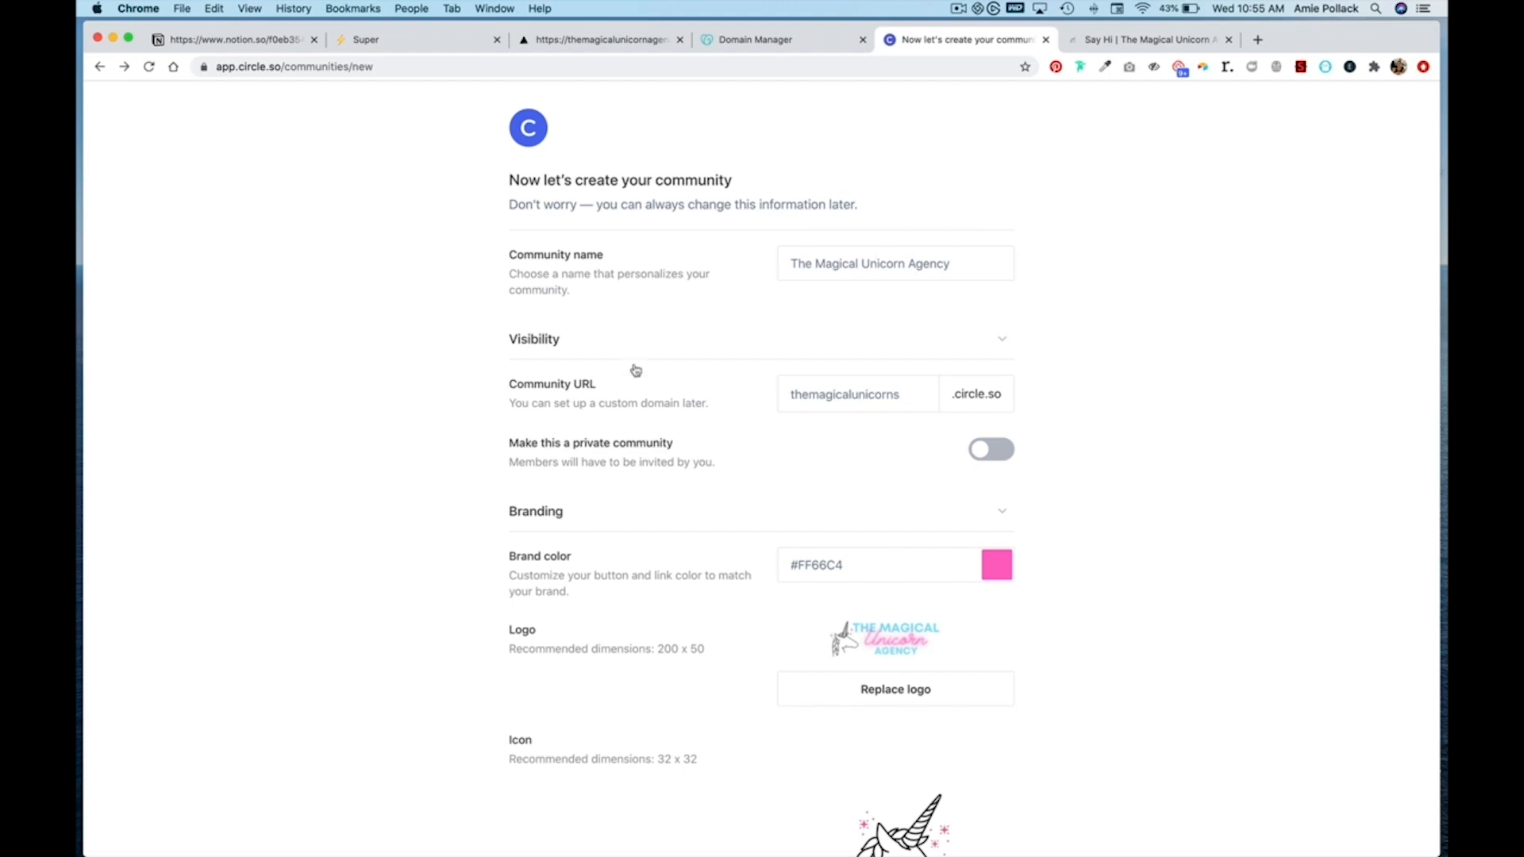
mouse_move(708, 378)
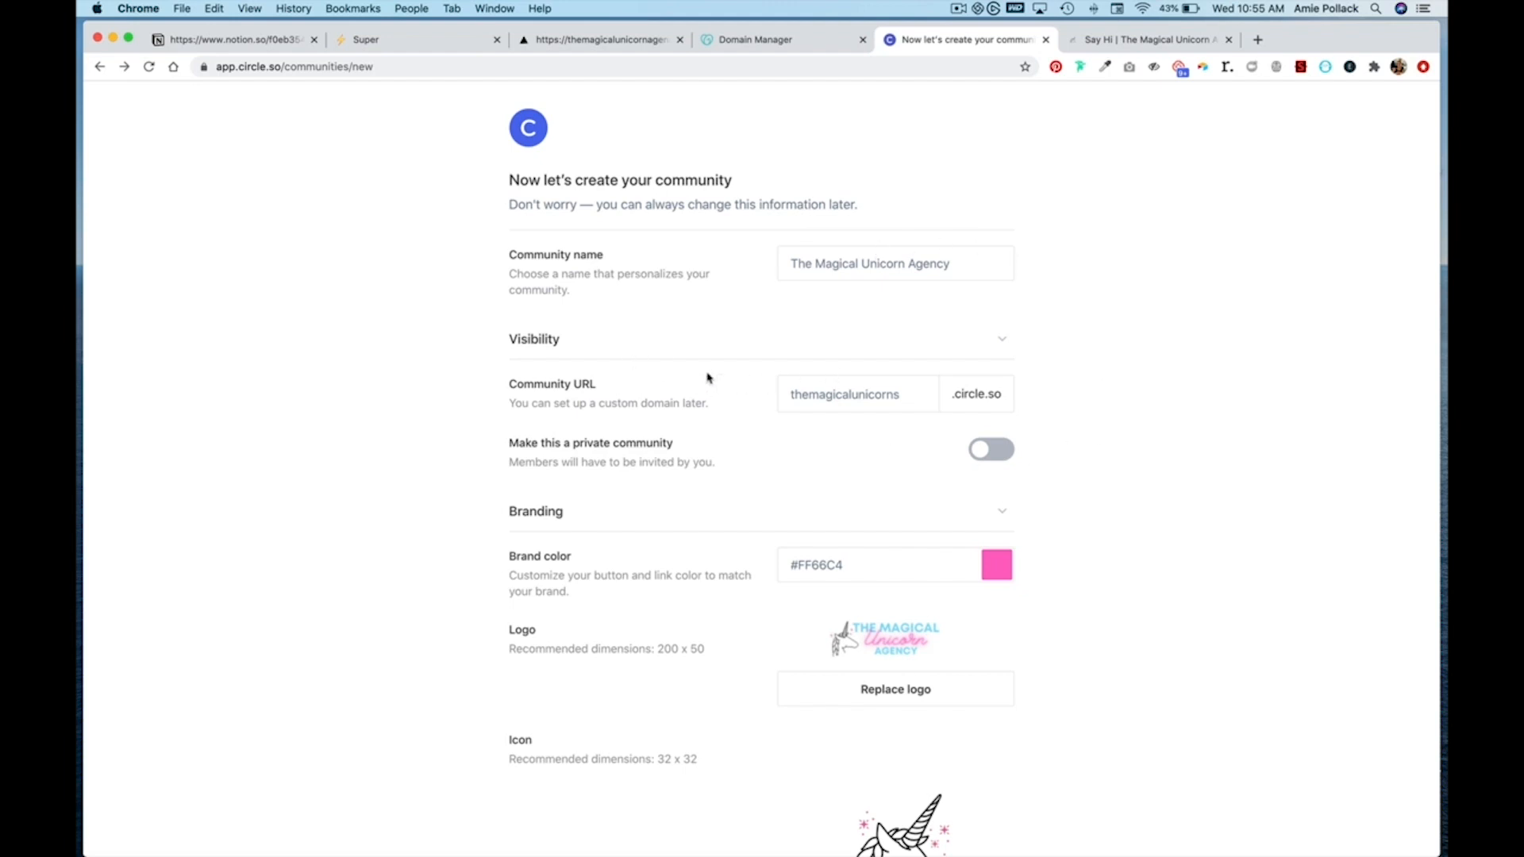
Step: Bring up the Magical Unicorn Agency community's Say Hi space after glancing at the agency website
scroll(down, 3)
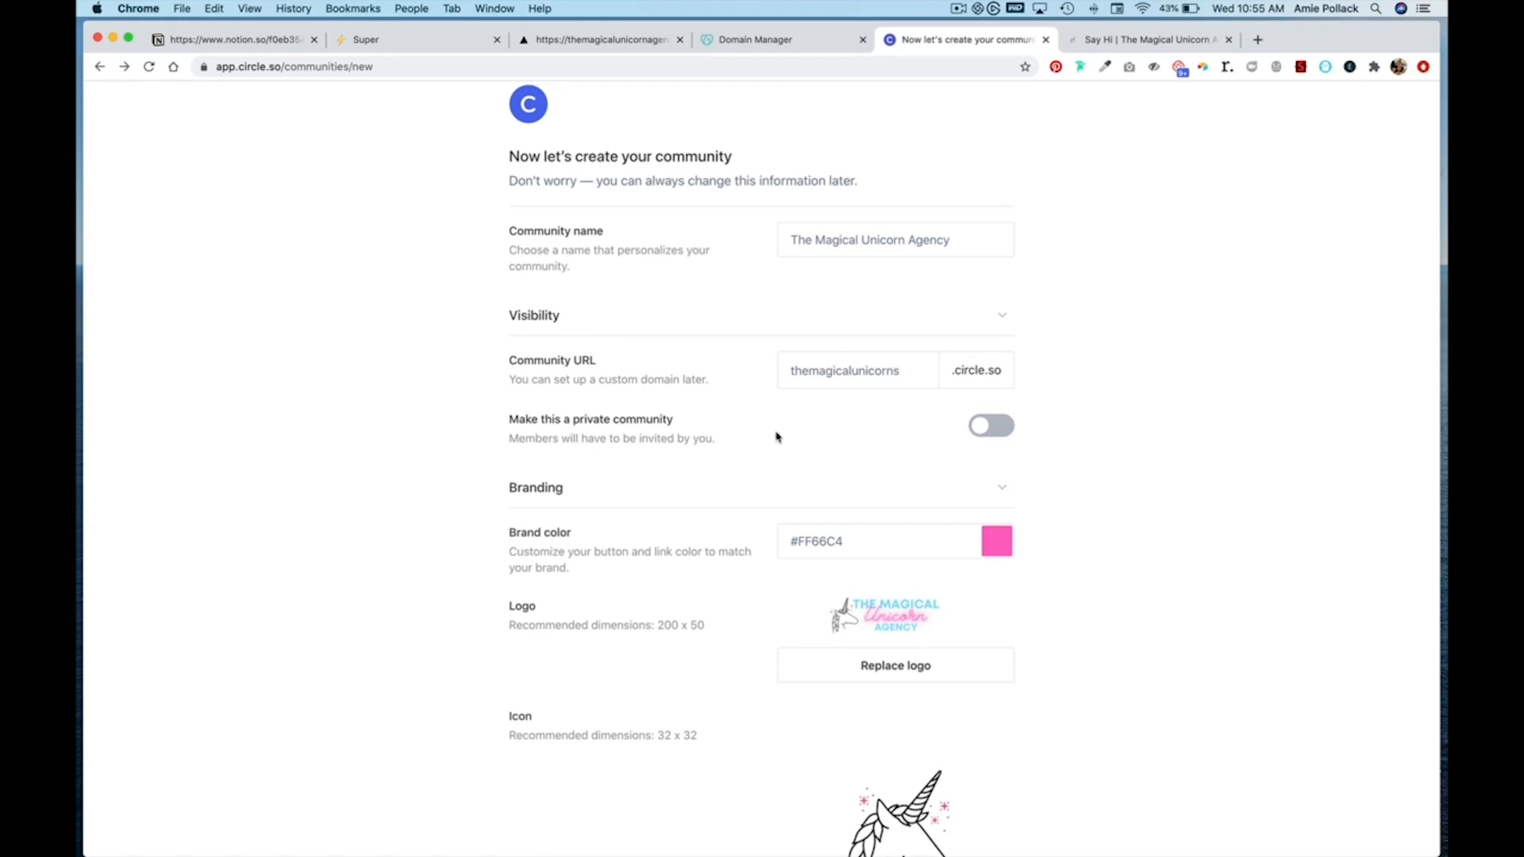
scroll(down, 3)
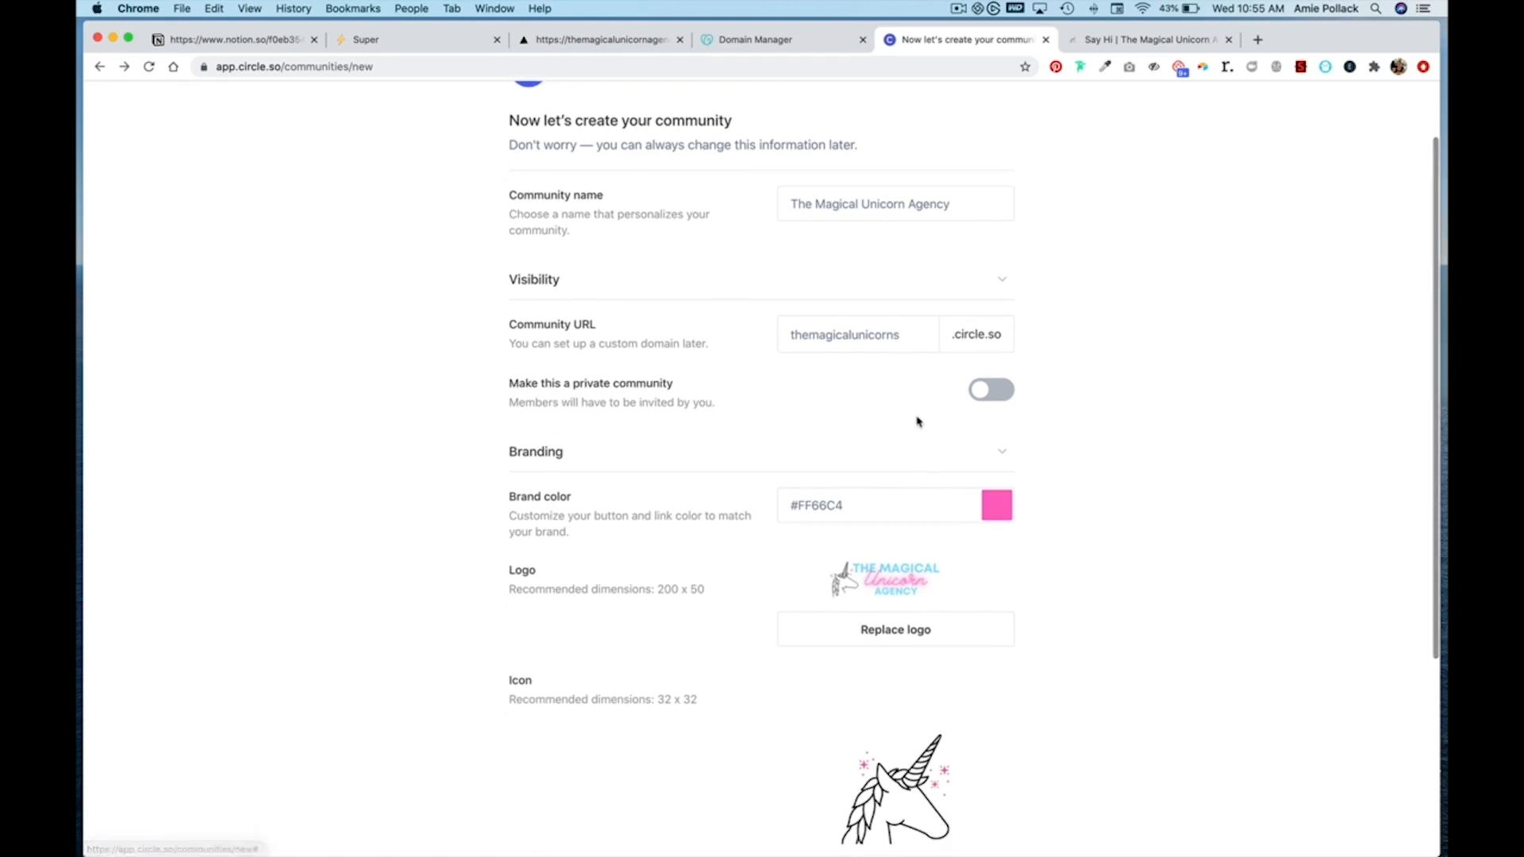
scroll(down, 3)
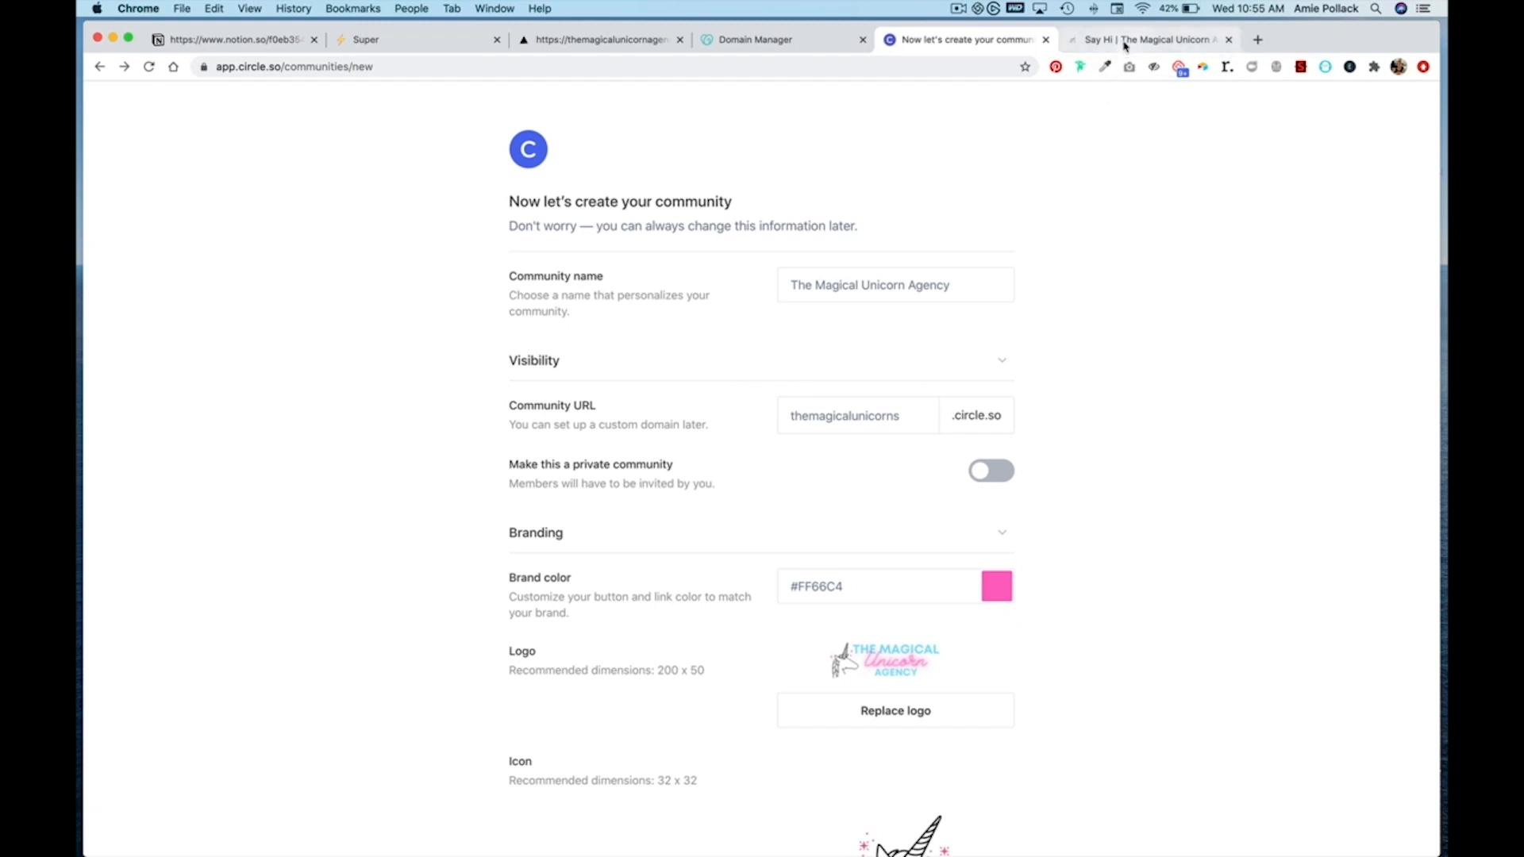
click(1149, 38)
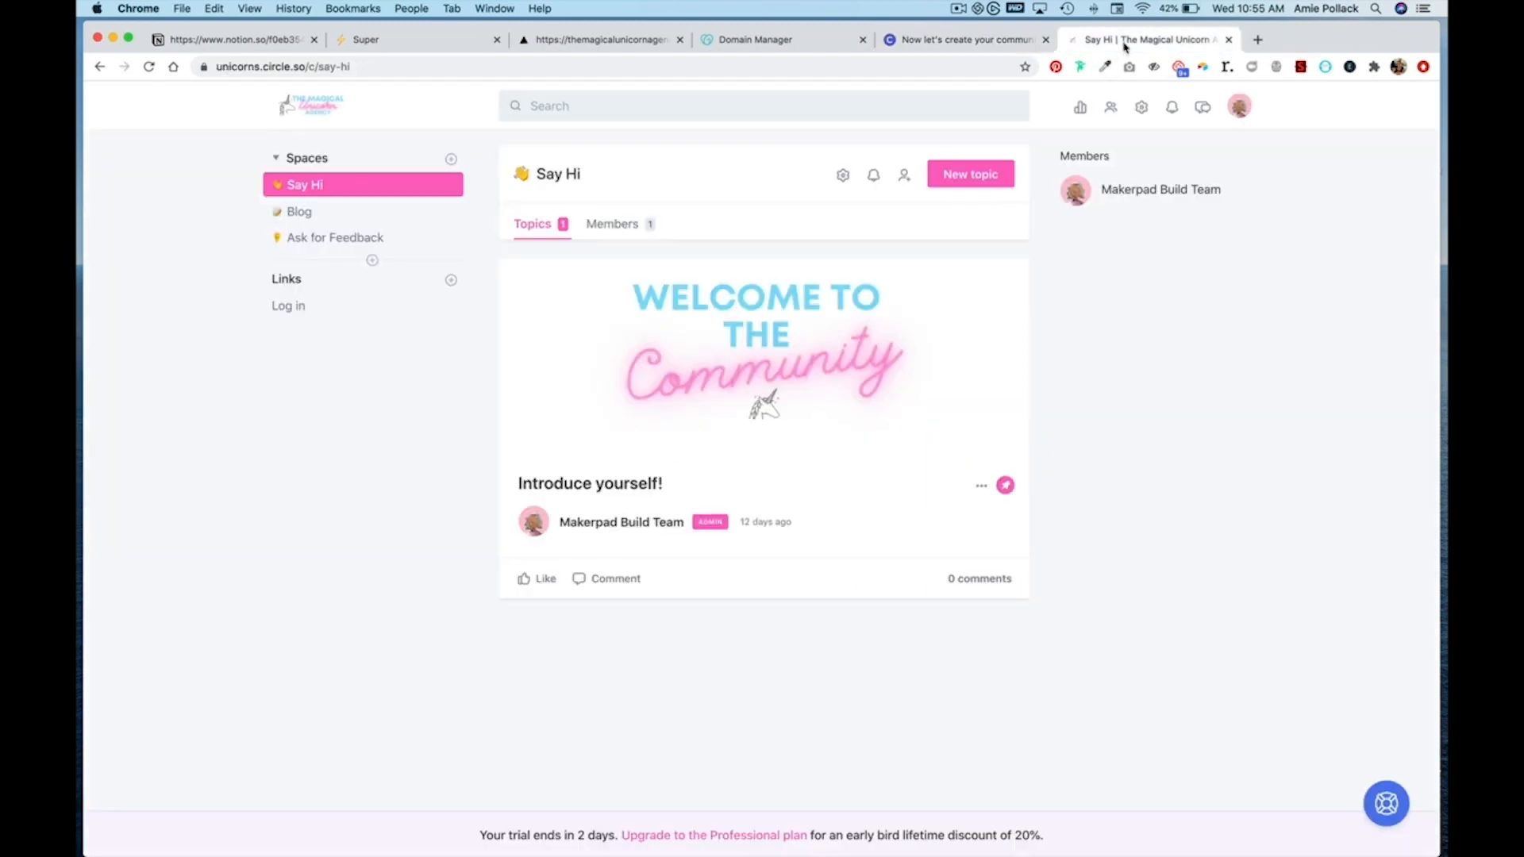
mouse_move(1126, 387)
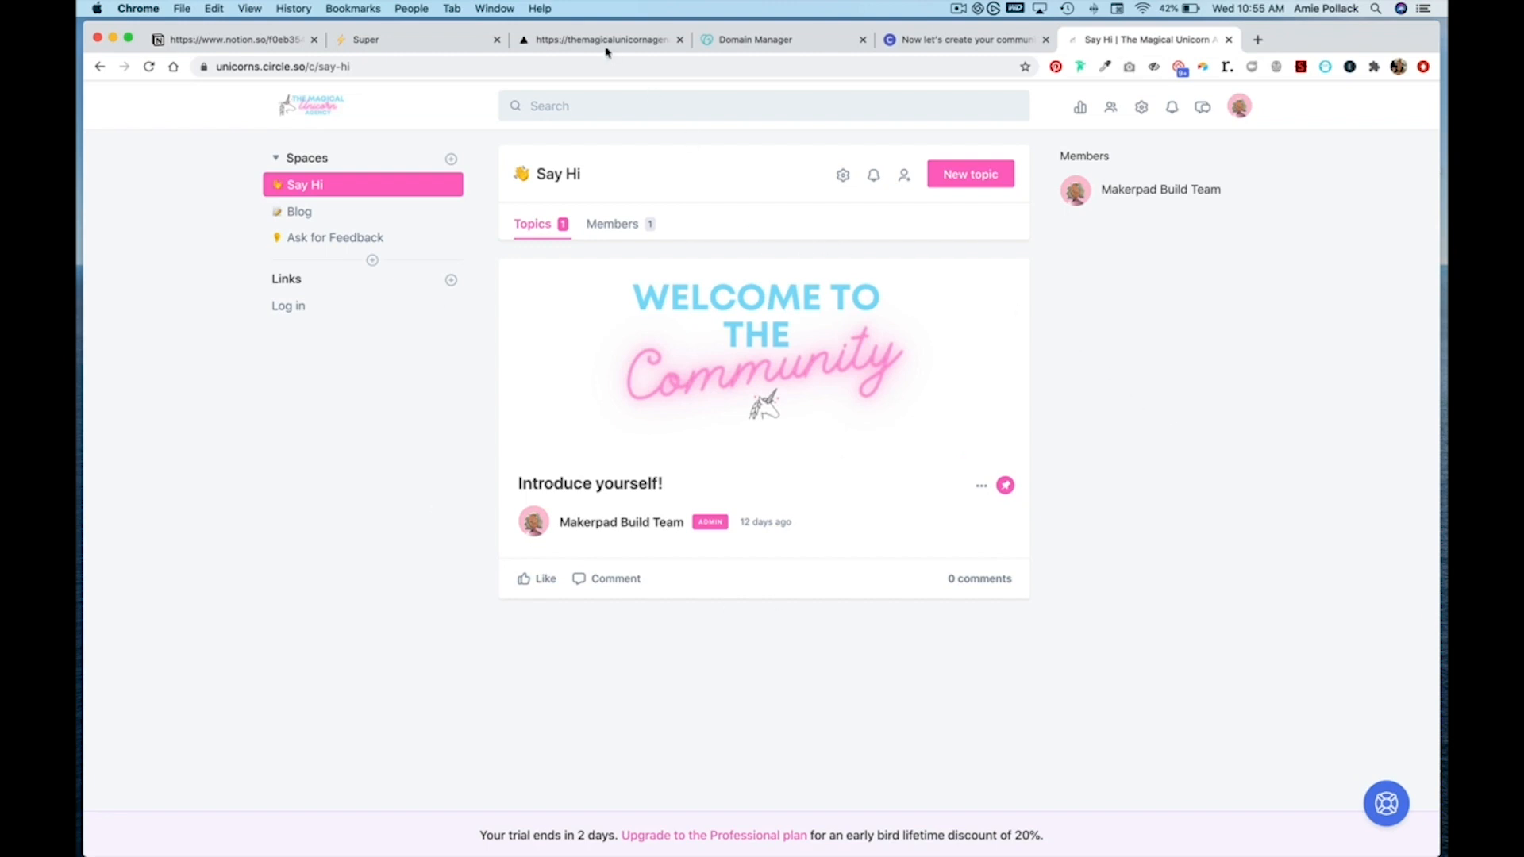
click(600, 38)
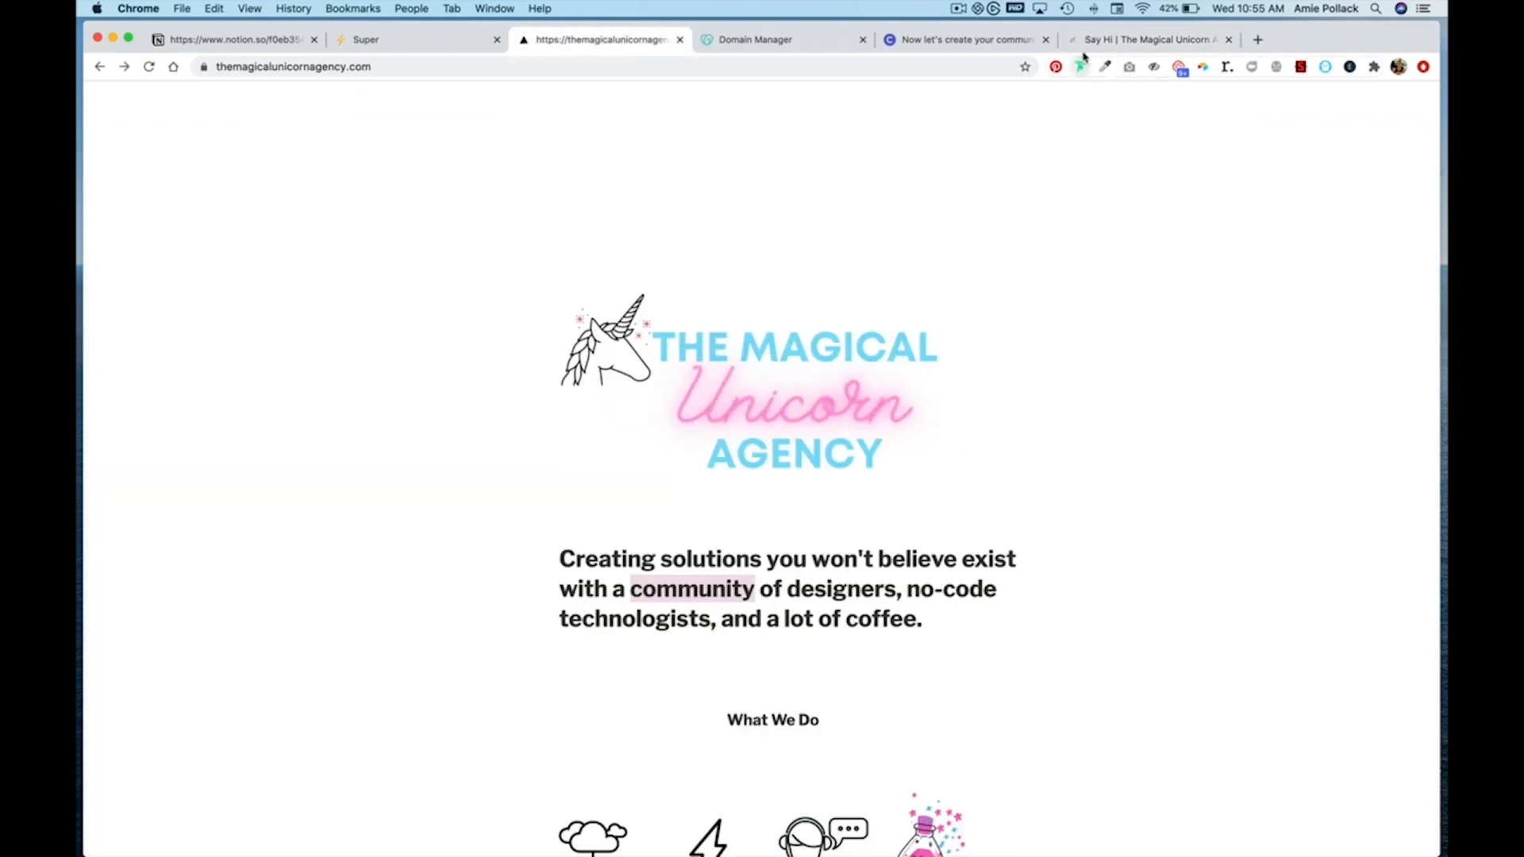
click(1147, 38)
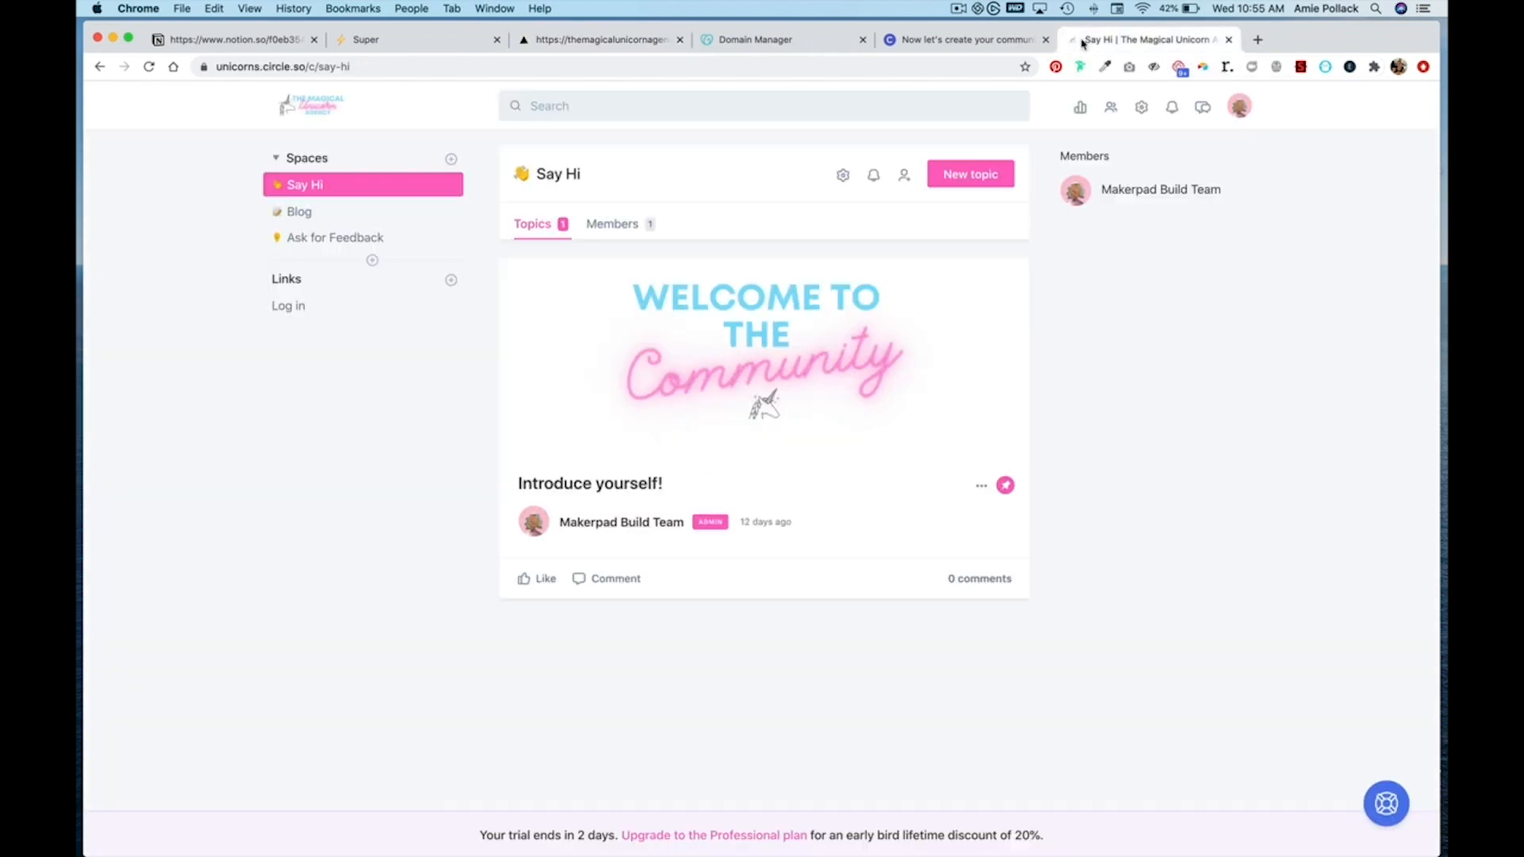
mouse_move(1194, 462)
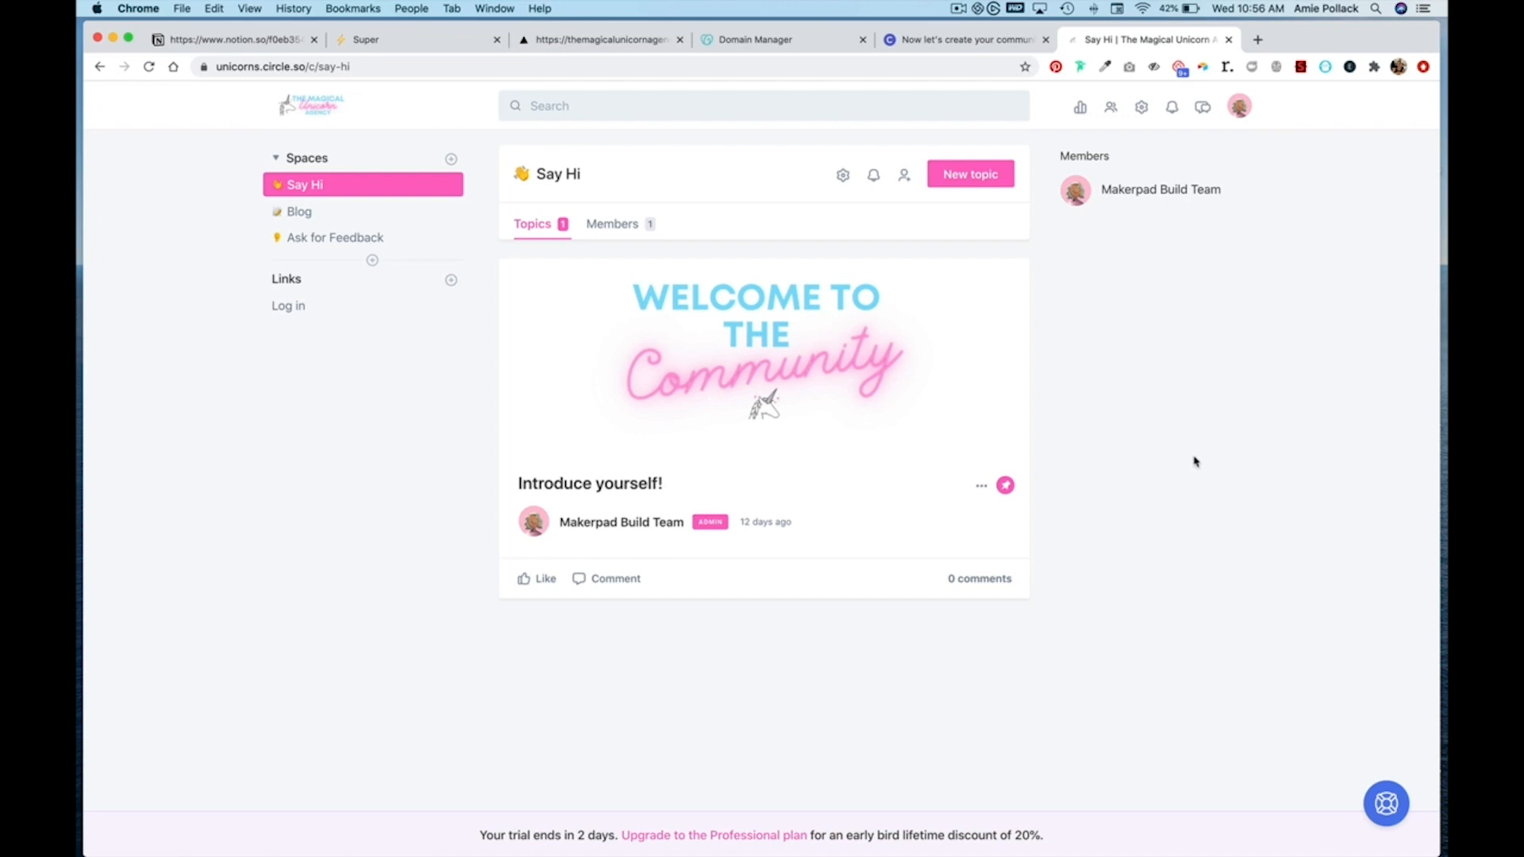
mouse_move(322, 218)
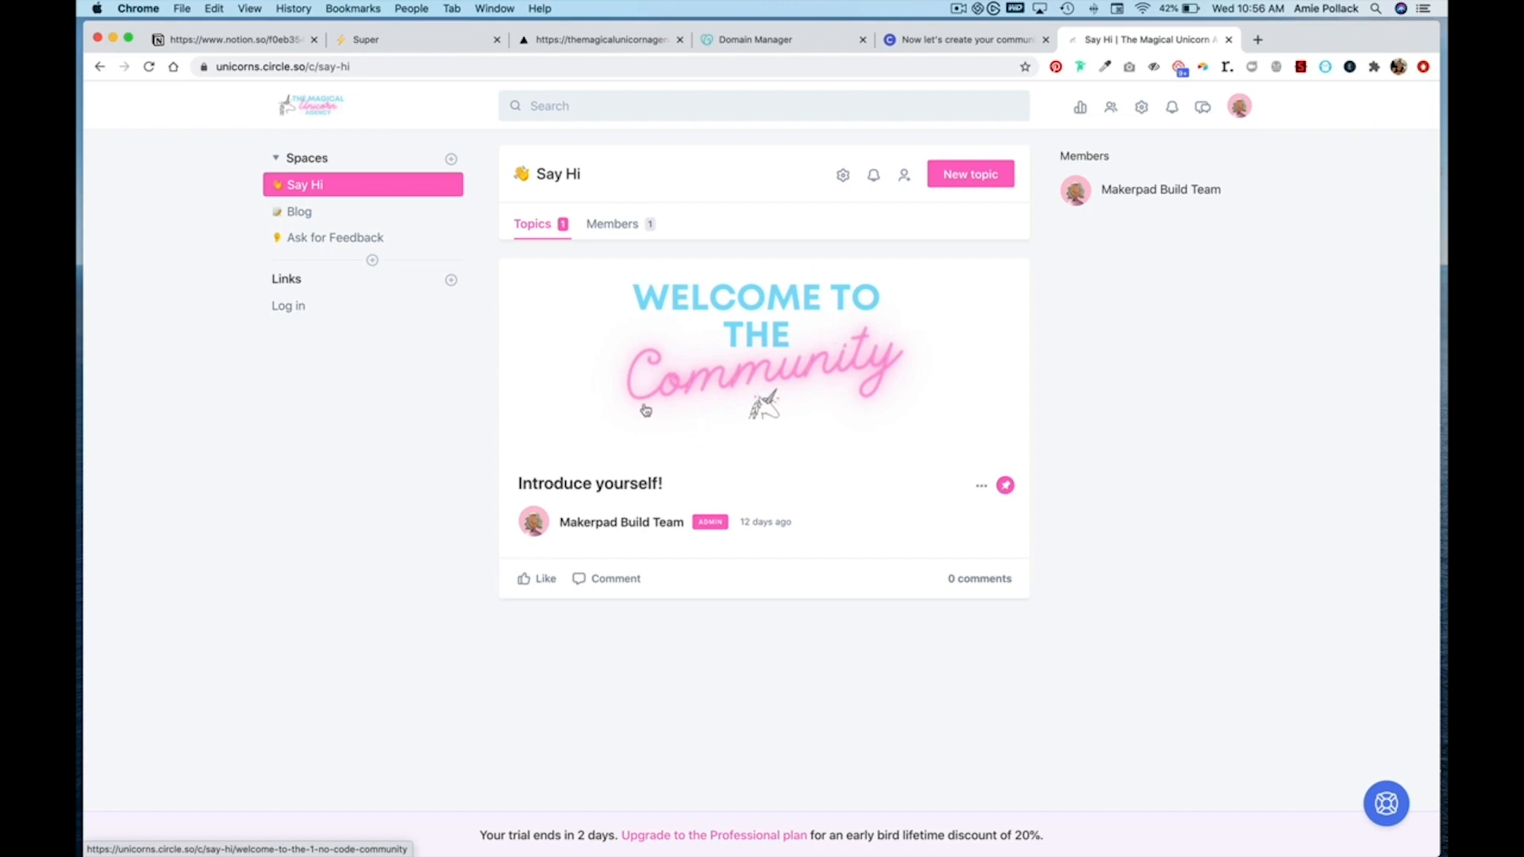
mouse_move(860, 495)
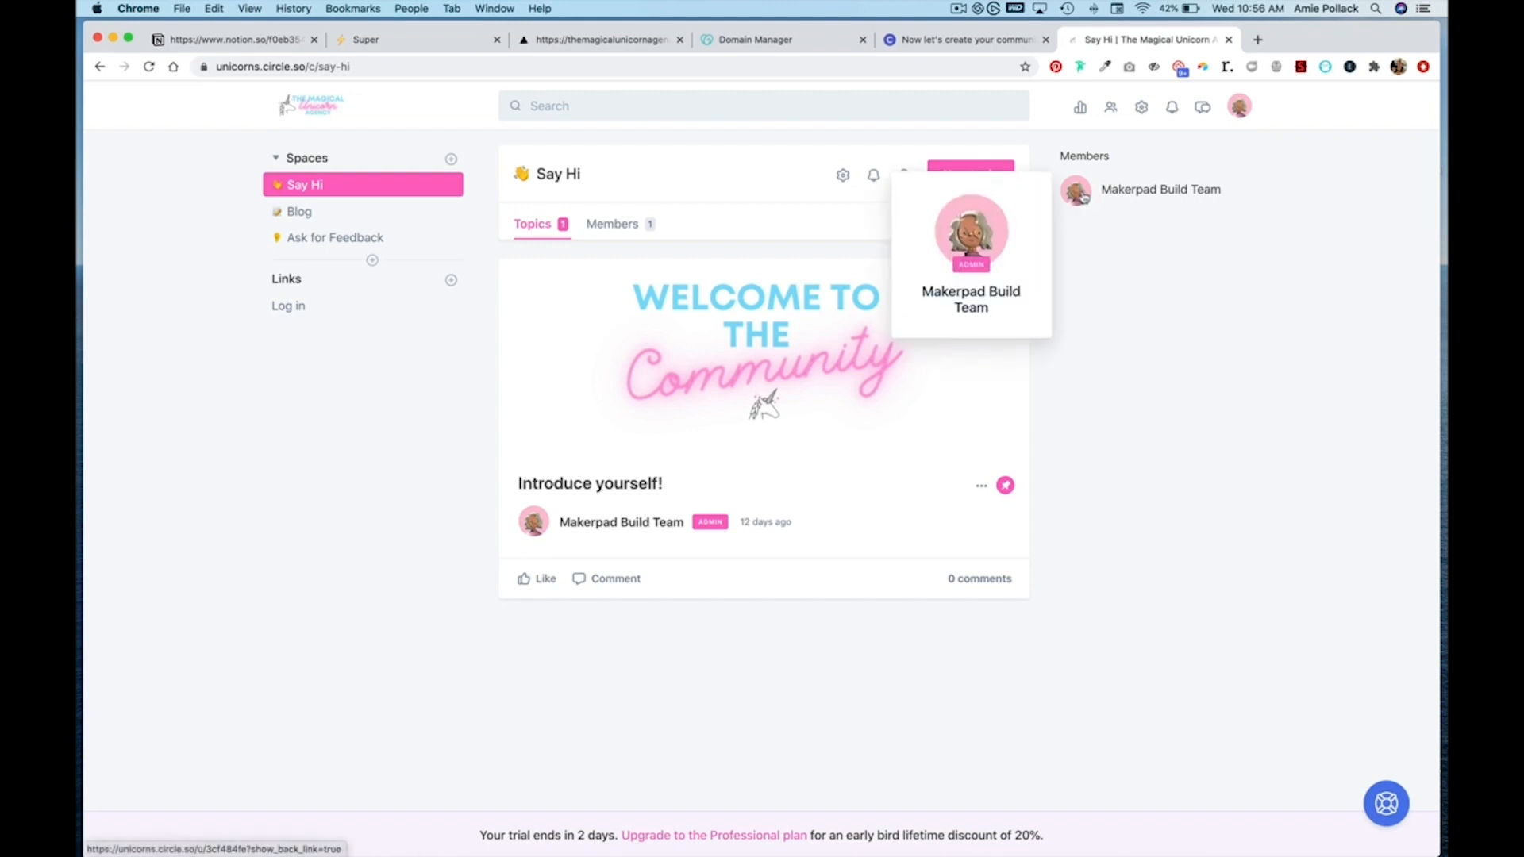
Step: Reach the community's Embed settings guide and the Super sites dashboard
click(1142, 106)
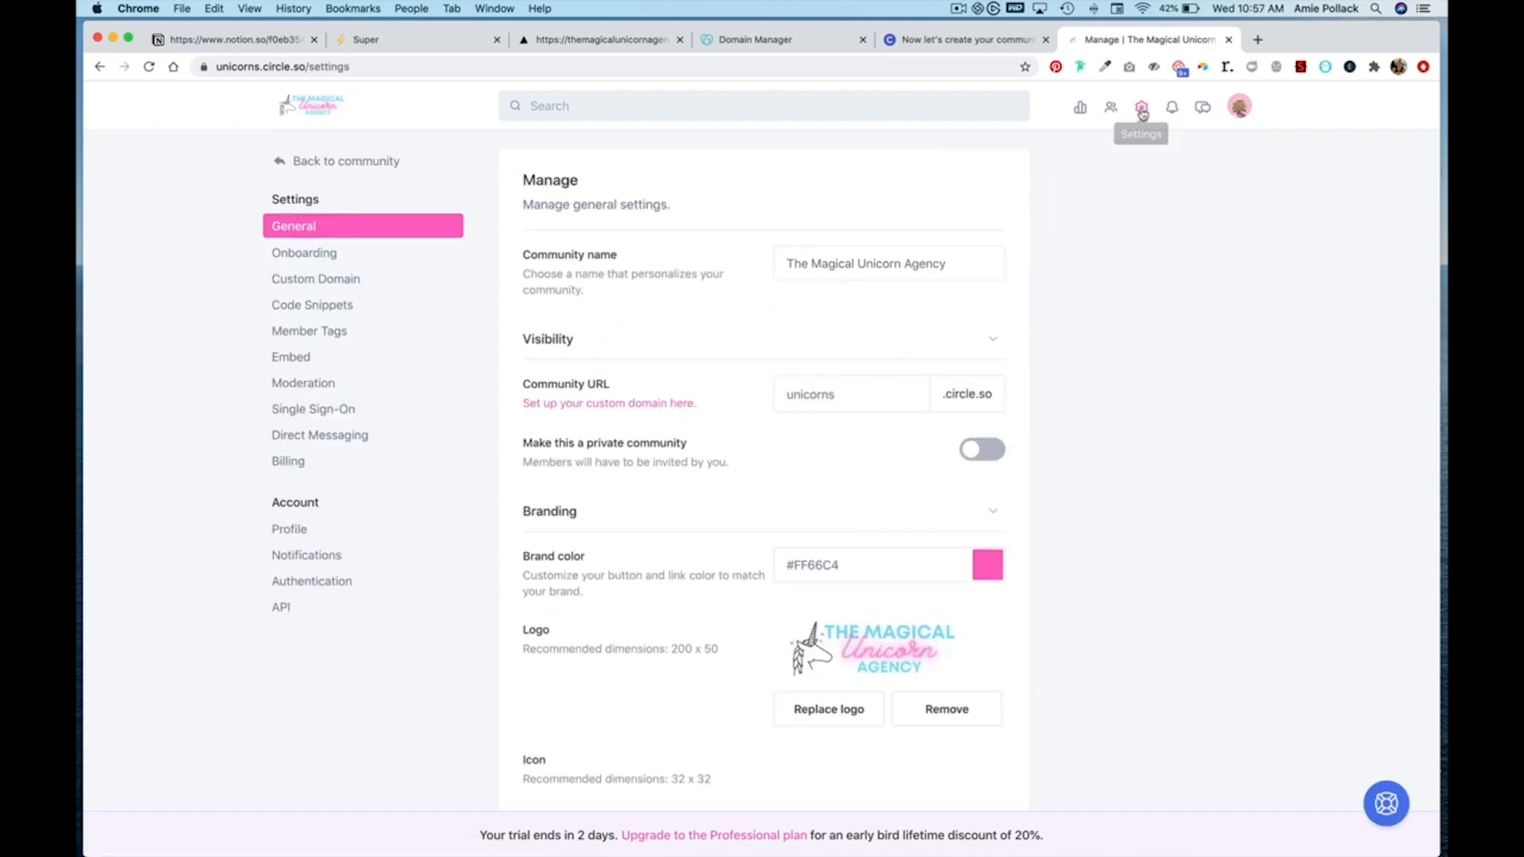
mouse_move(1262, 314)
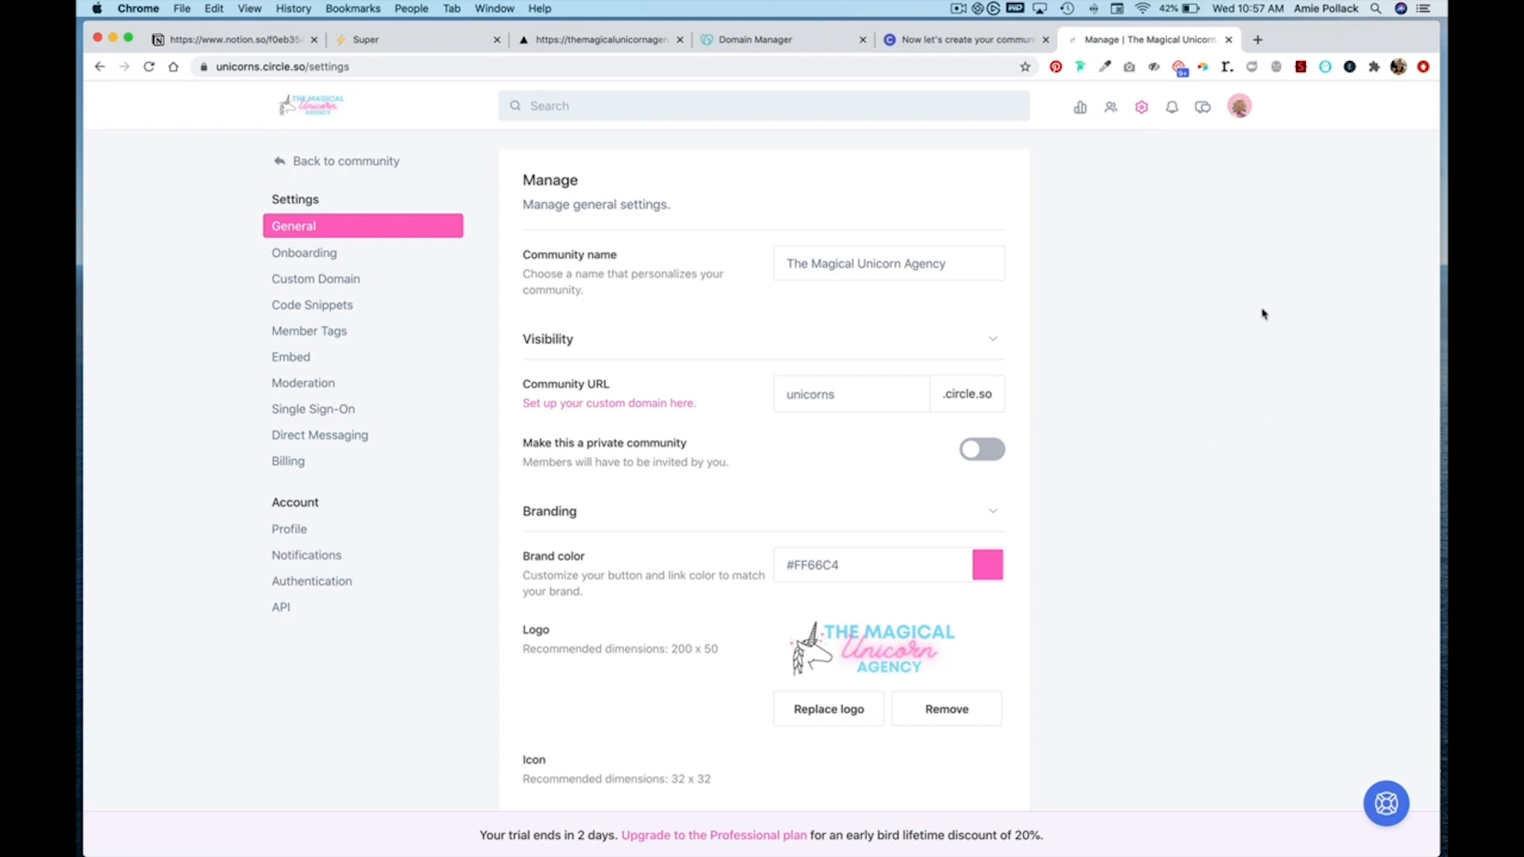
mouse_move(1057, 210)
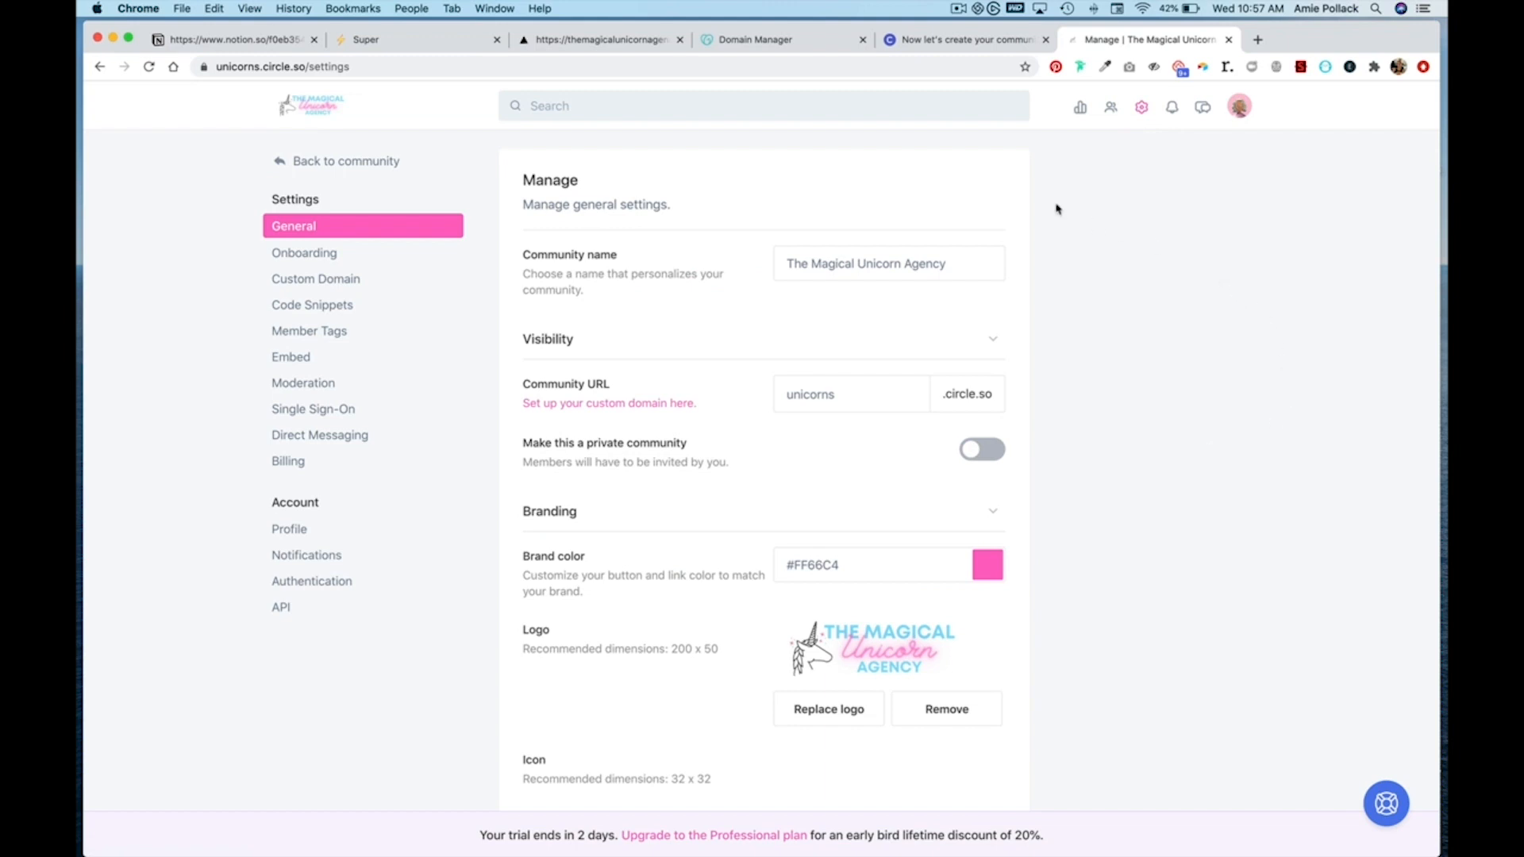
mouse_move(857, 159)
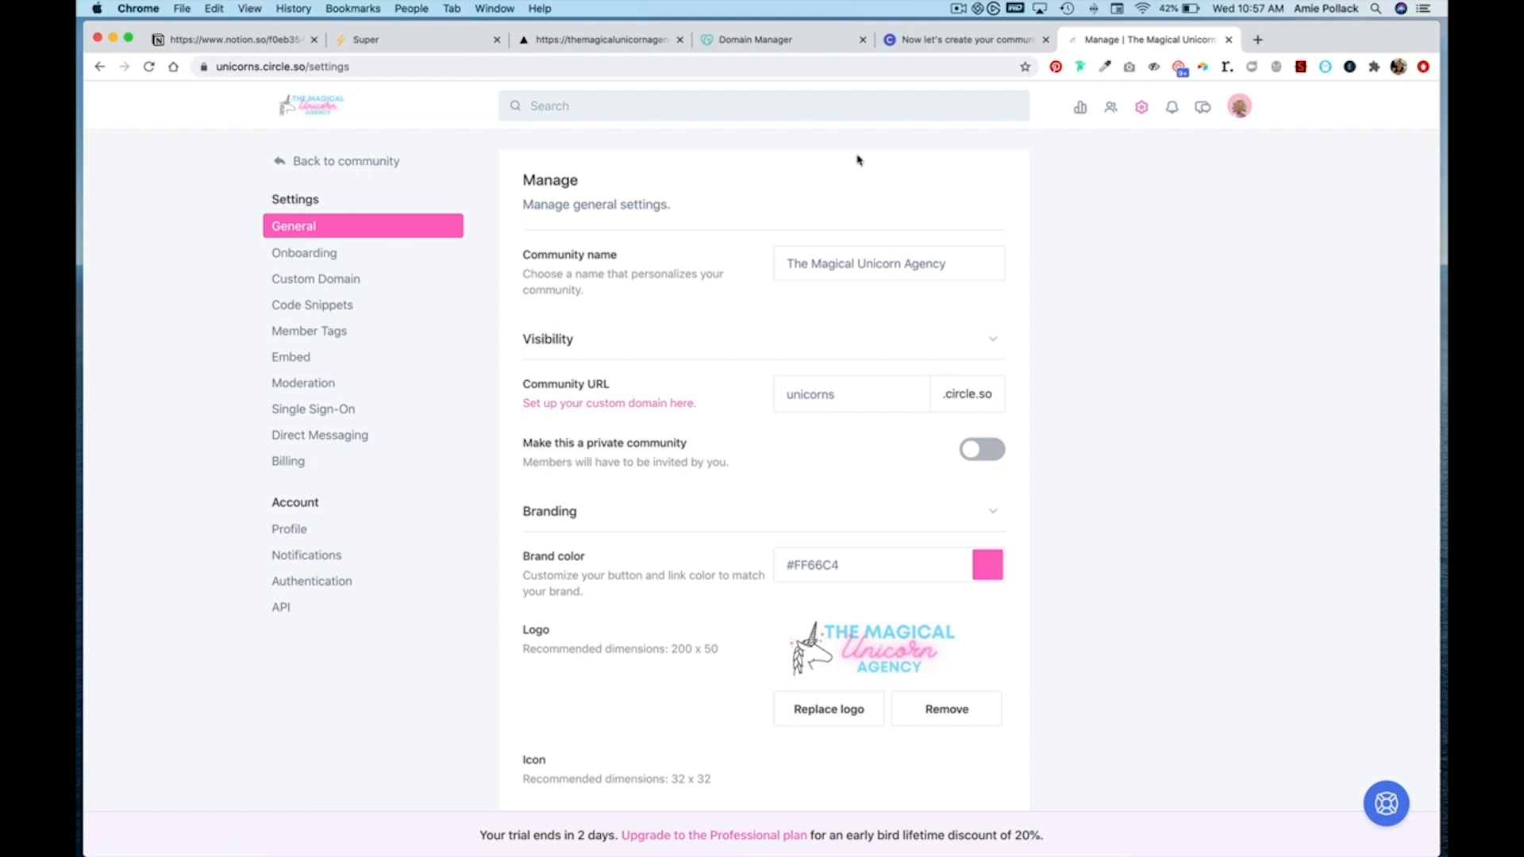
click(599, 40)
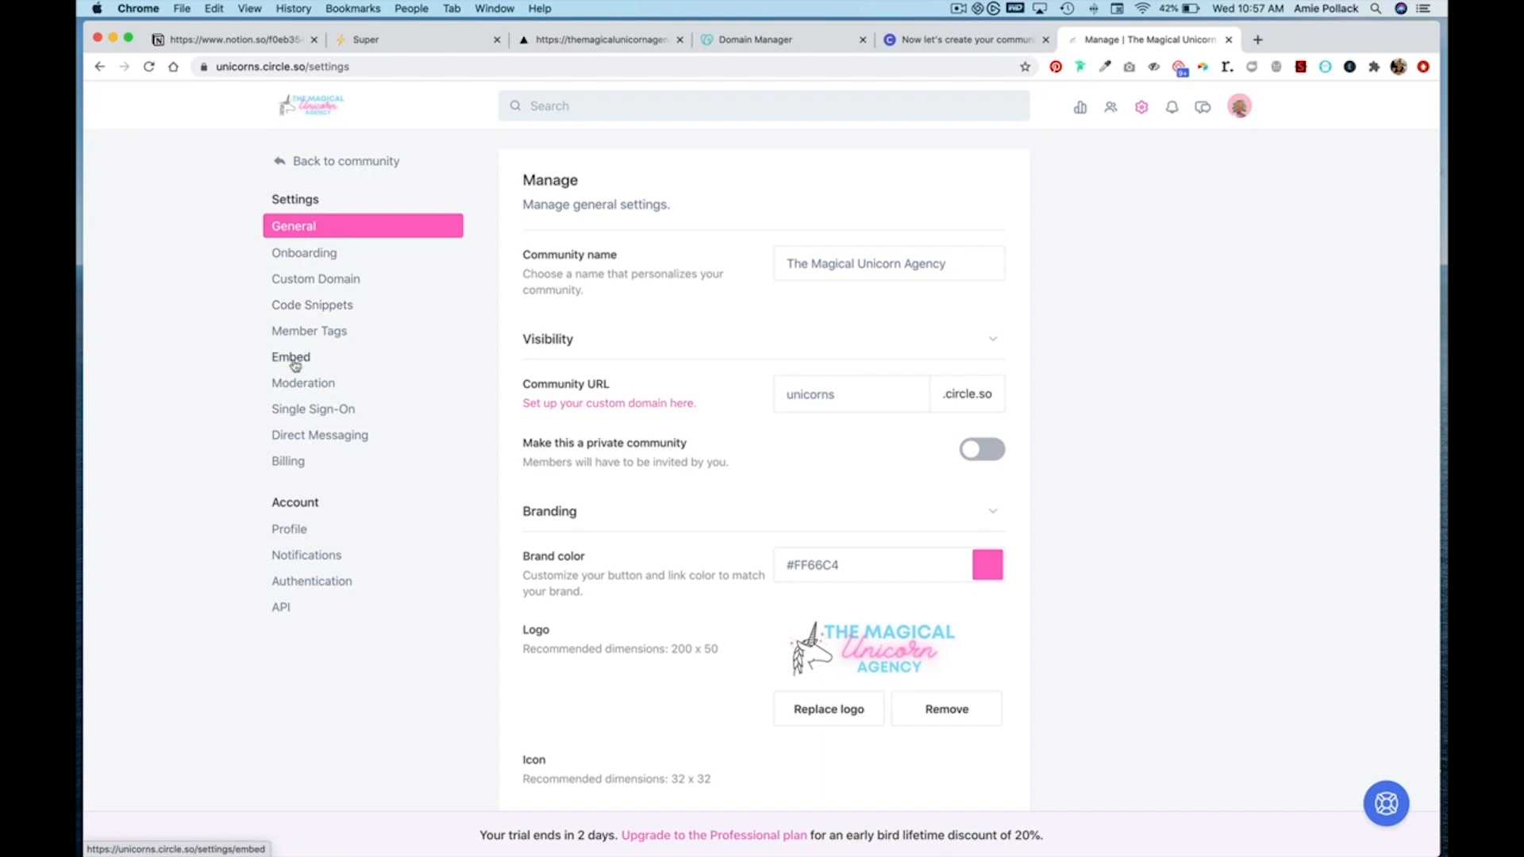
click(290, 357)
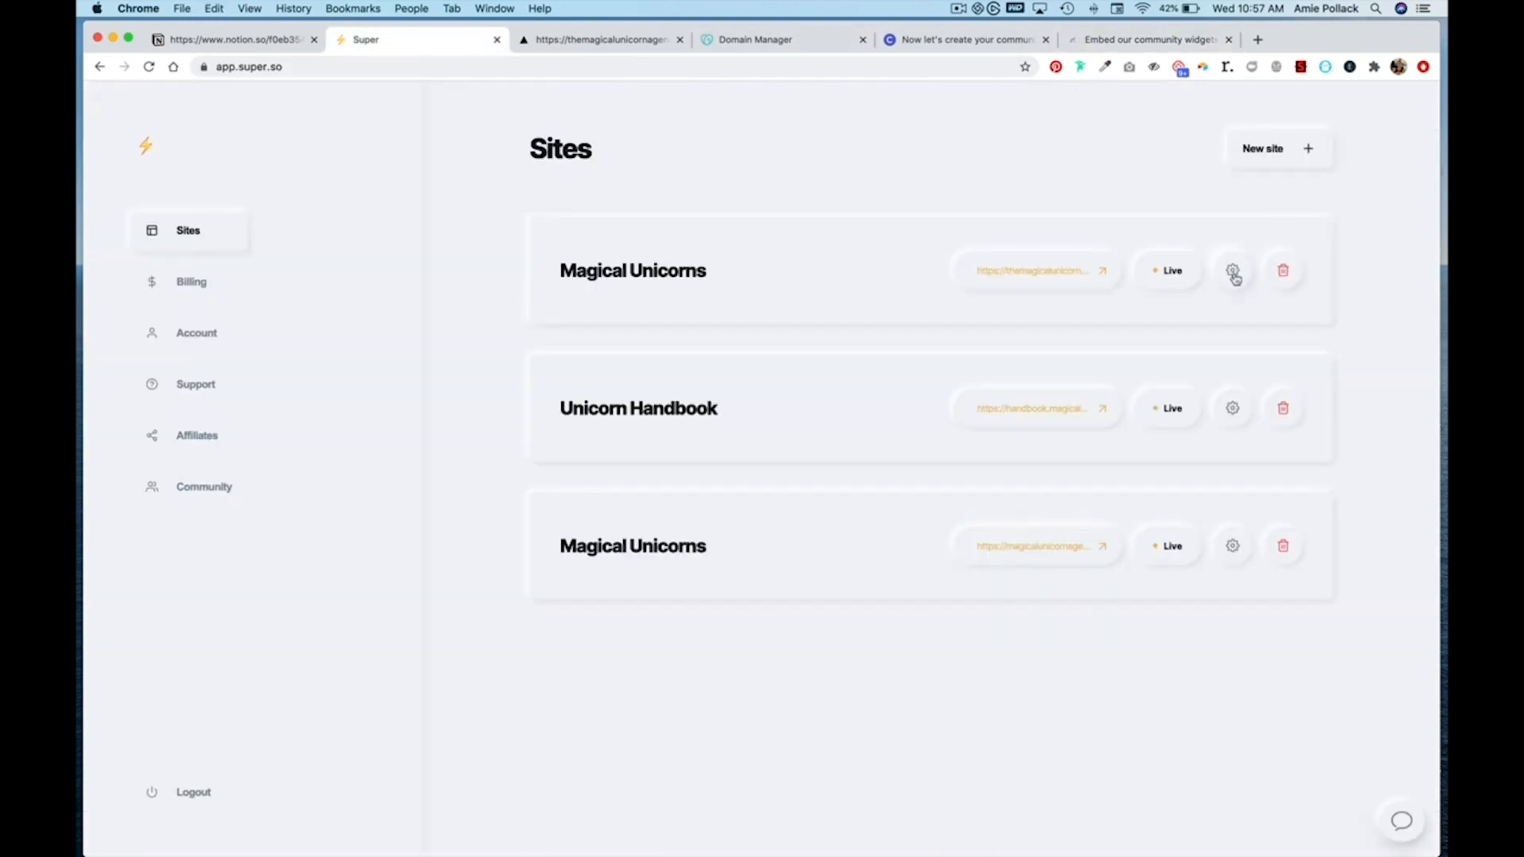
Step: Add the Circle widget script to the Magical Unicorns site's snippet injection and save
click(1232, 270)
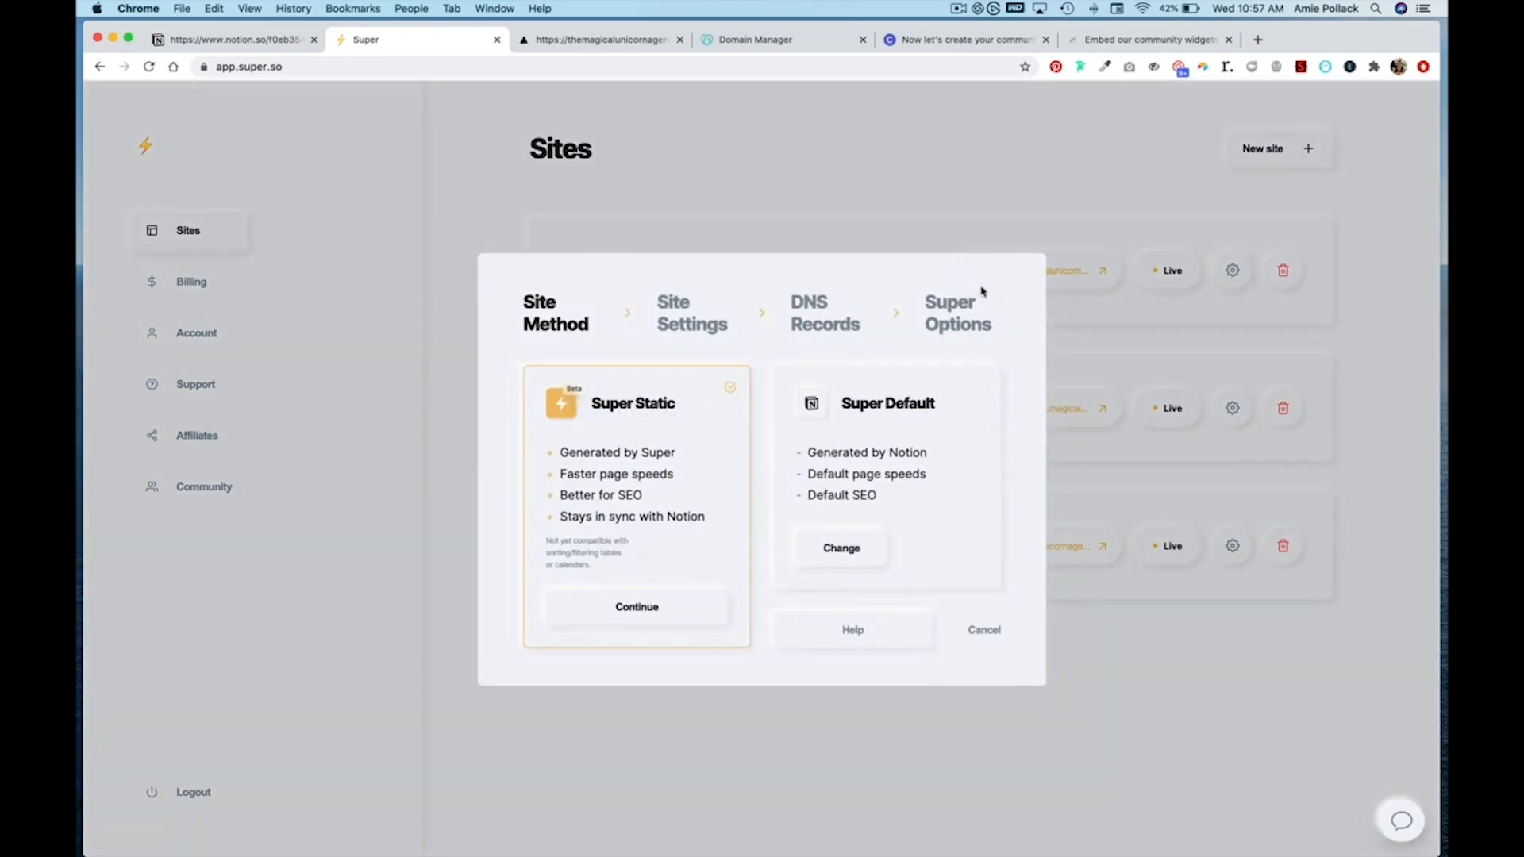
click(637, 607)
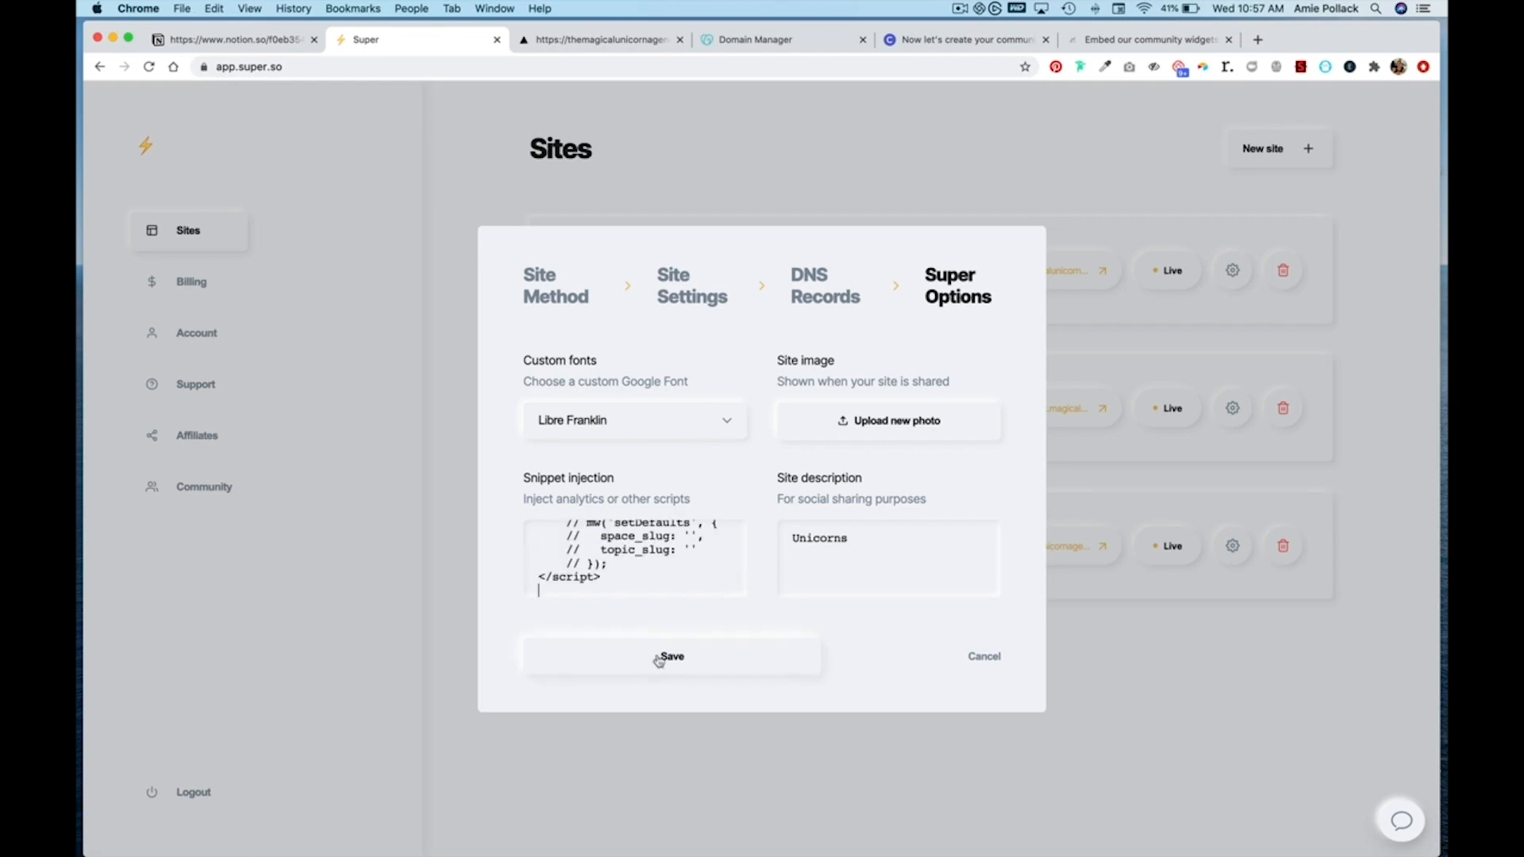
click(670, 655)
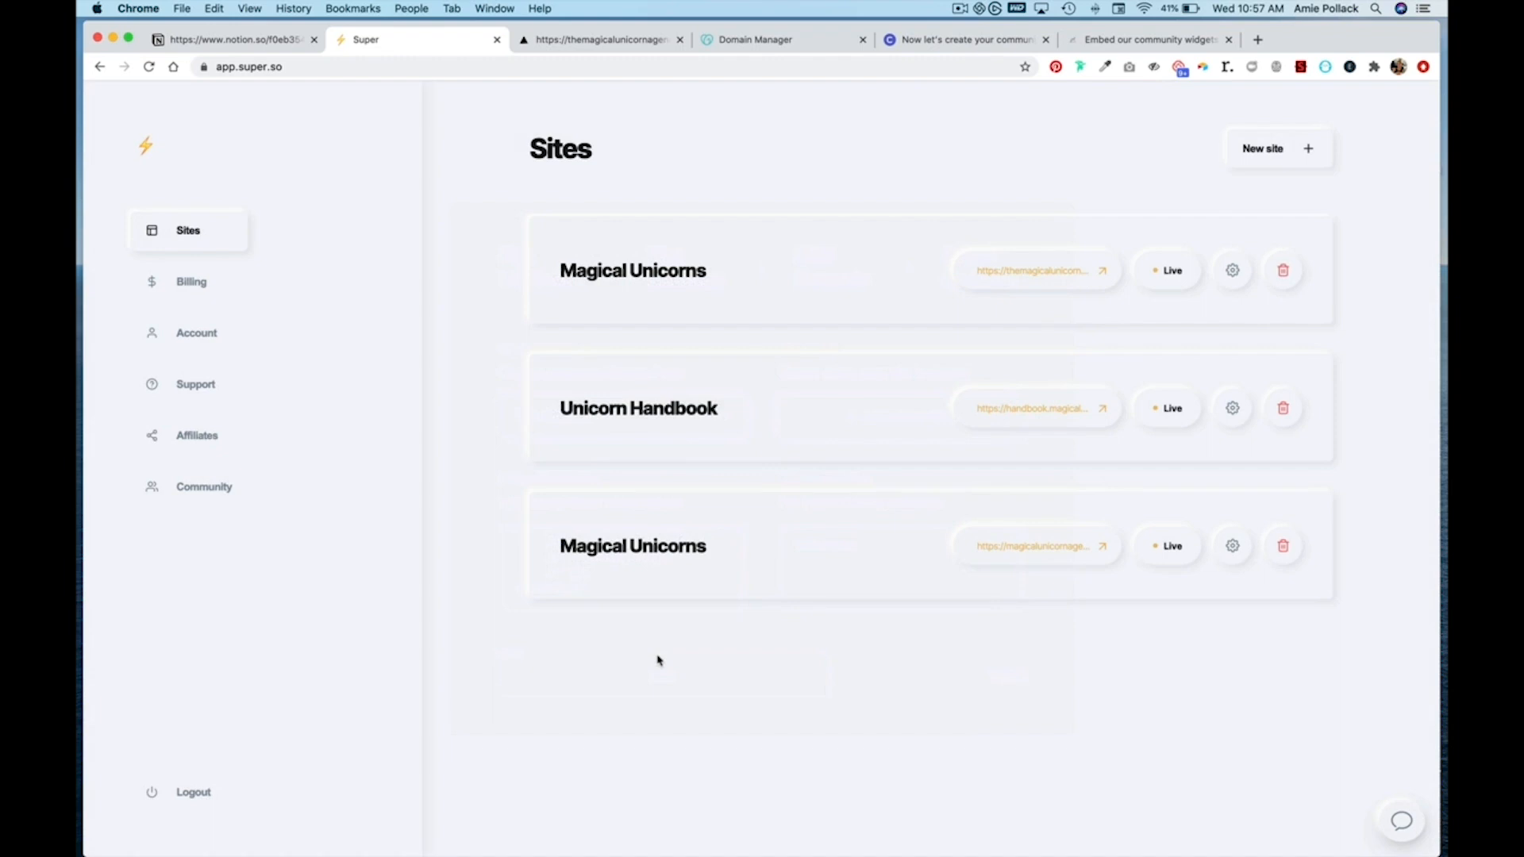
Step: Preview the widget's Blog, Ask for Feedback and Say Hi spaces on the live site, then return to Circle's embed settings
click(603, 38)
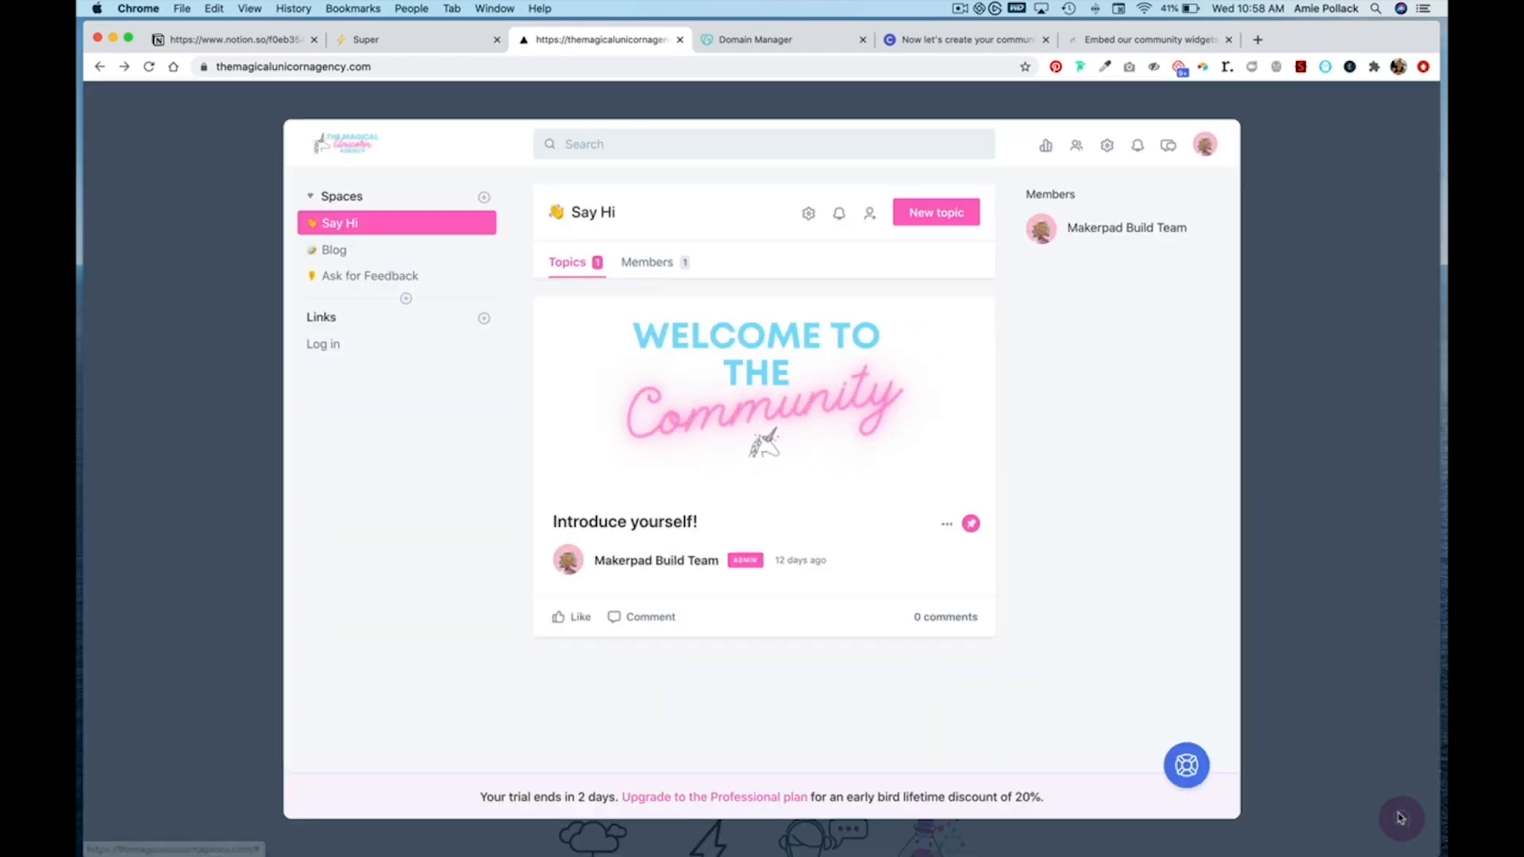
mouse_move(997, 451)
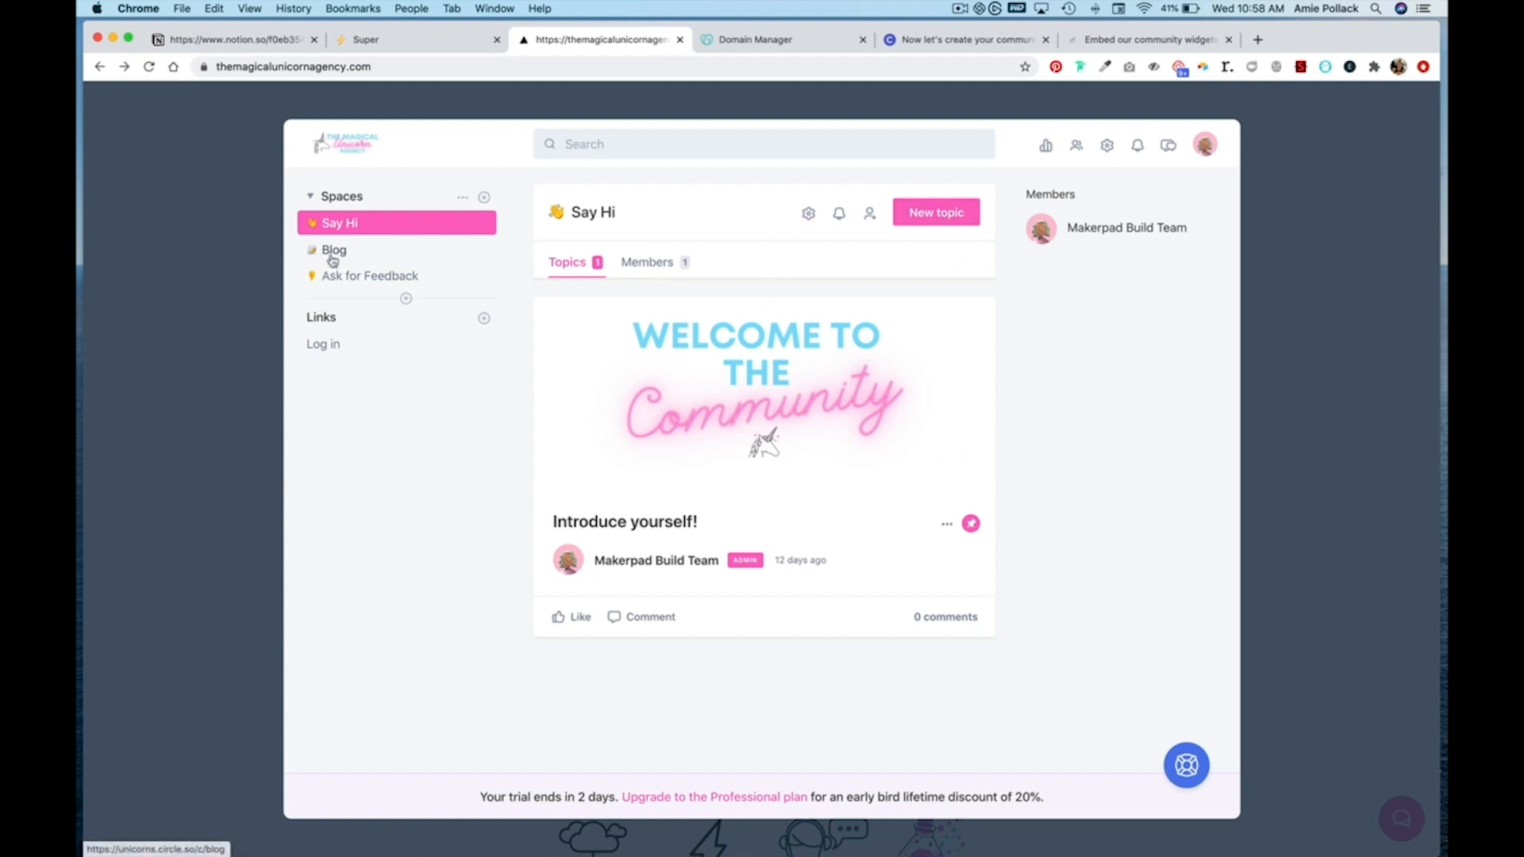
click(333, 249)
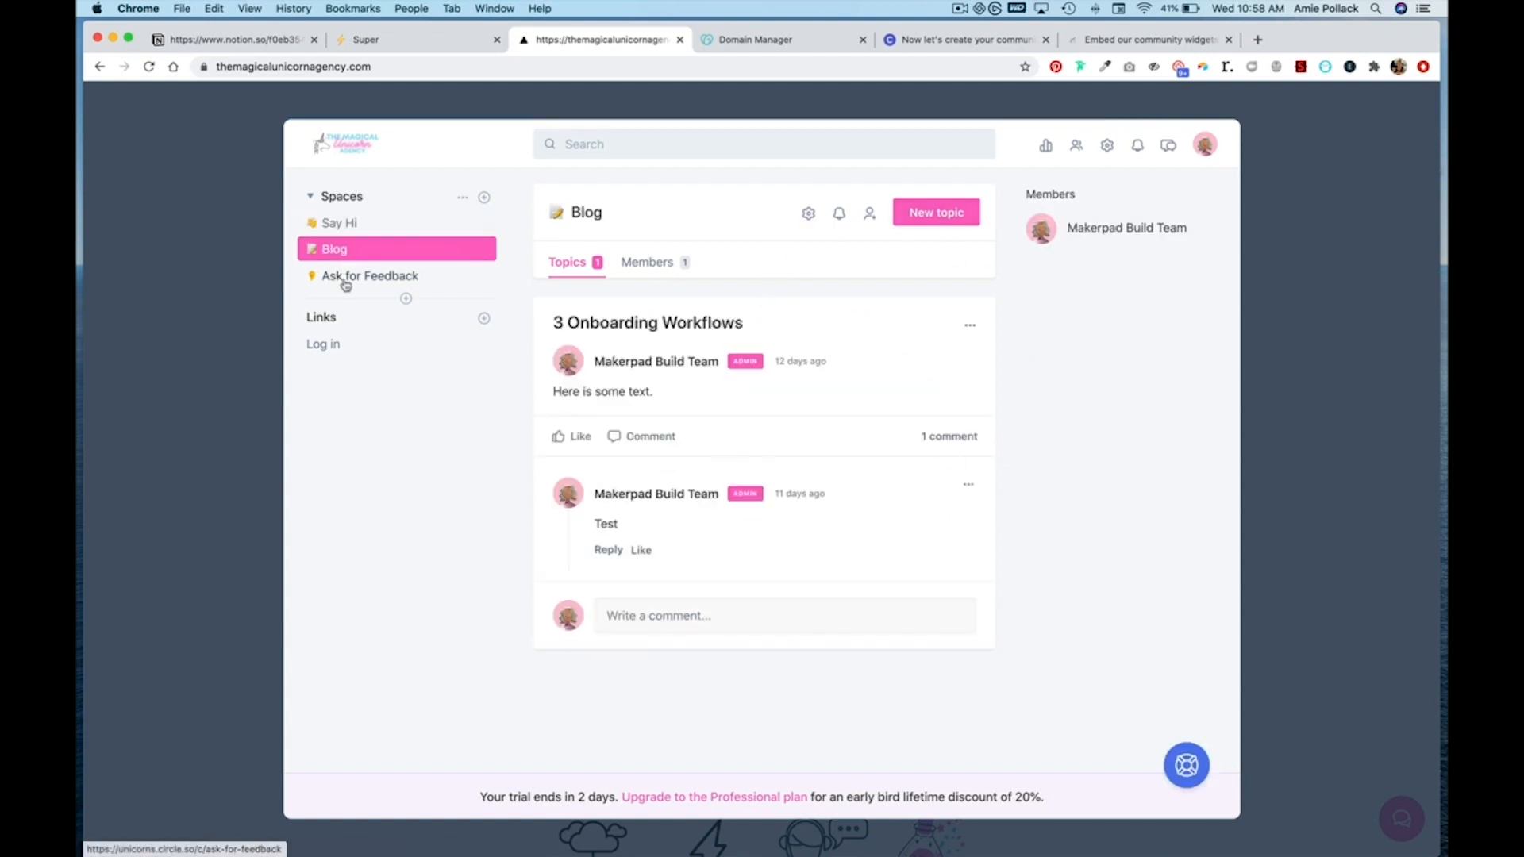
click(370, 274)
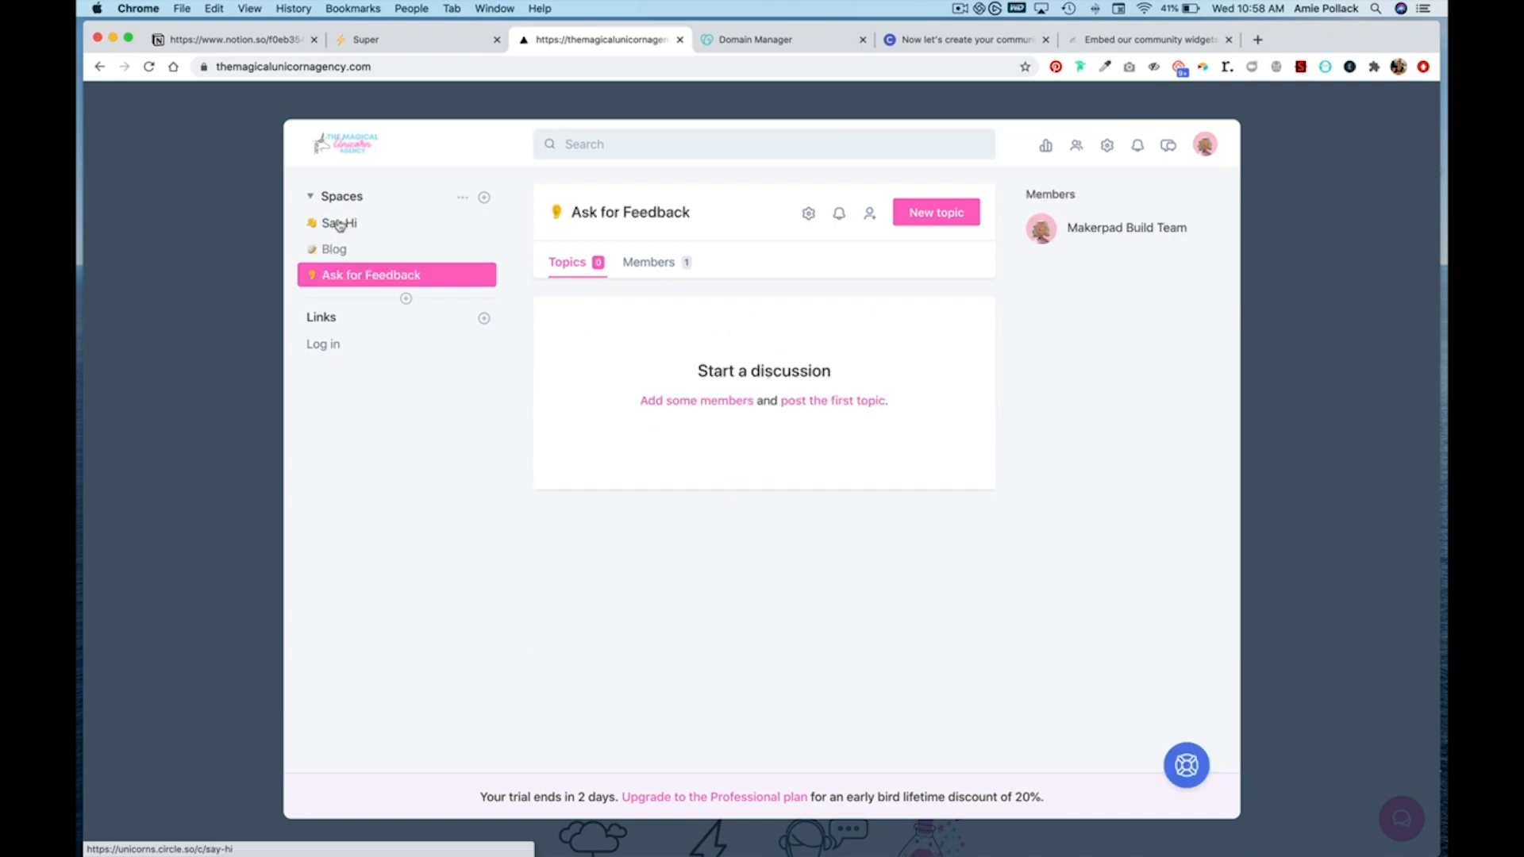
click(338, 222)
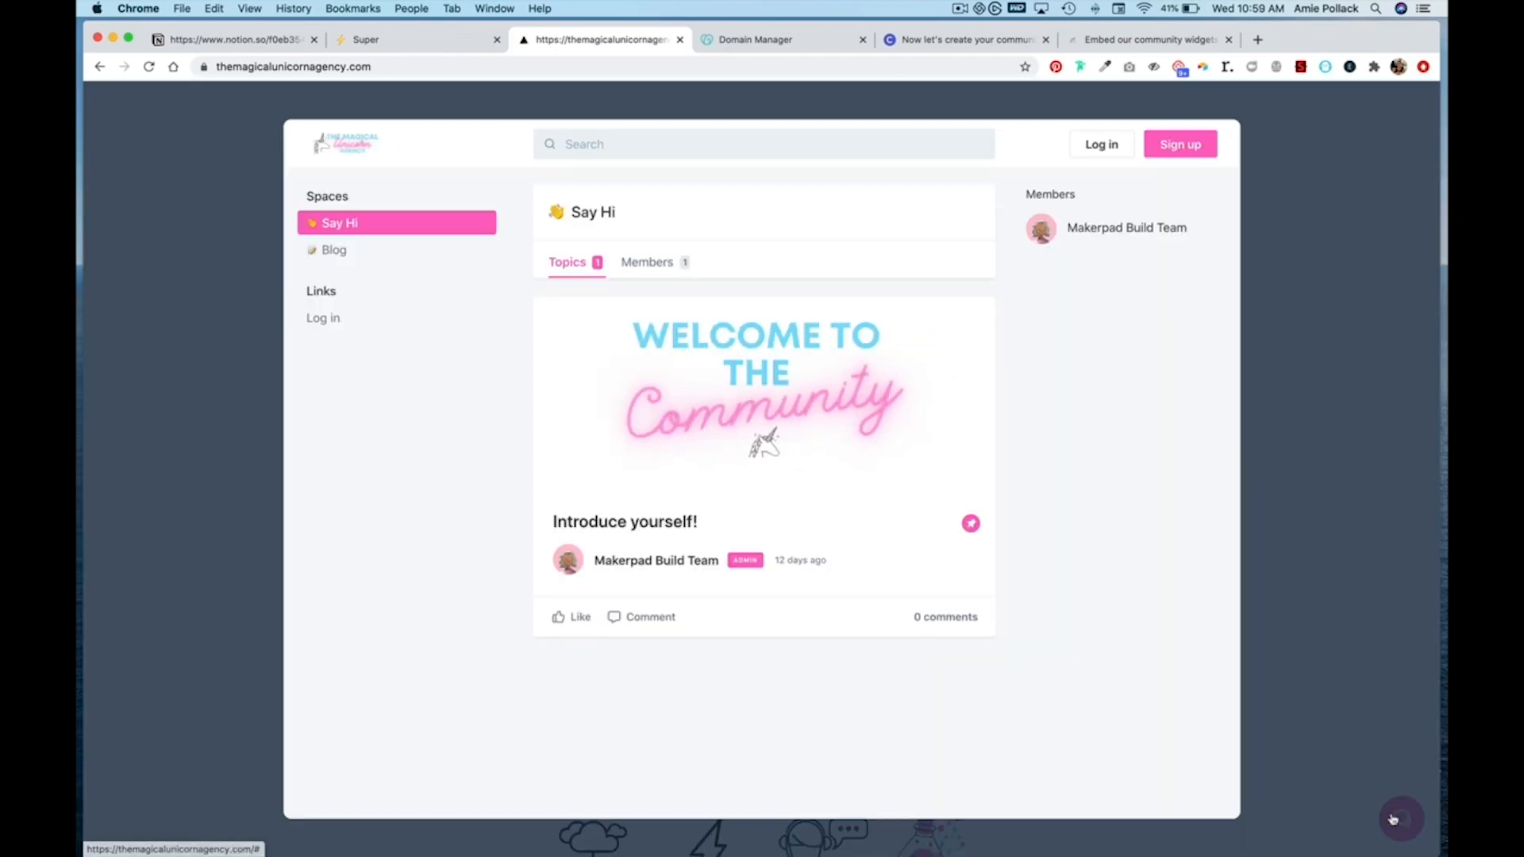
mouse_move(1348, 440)
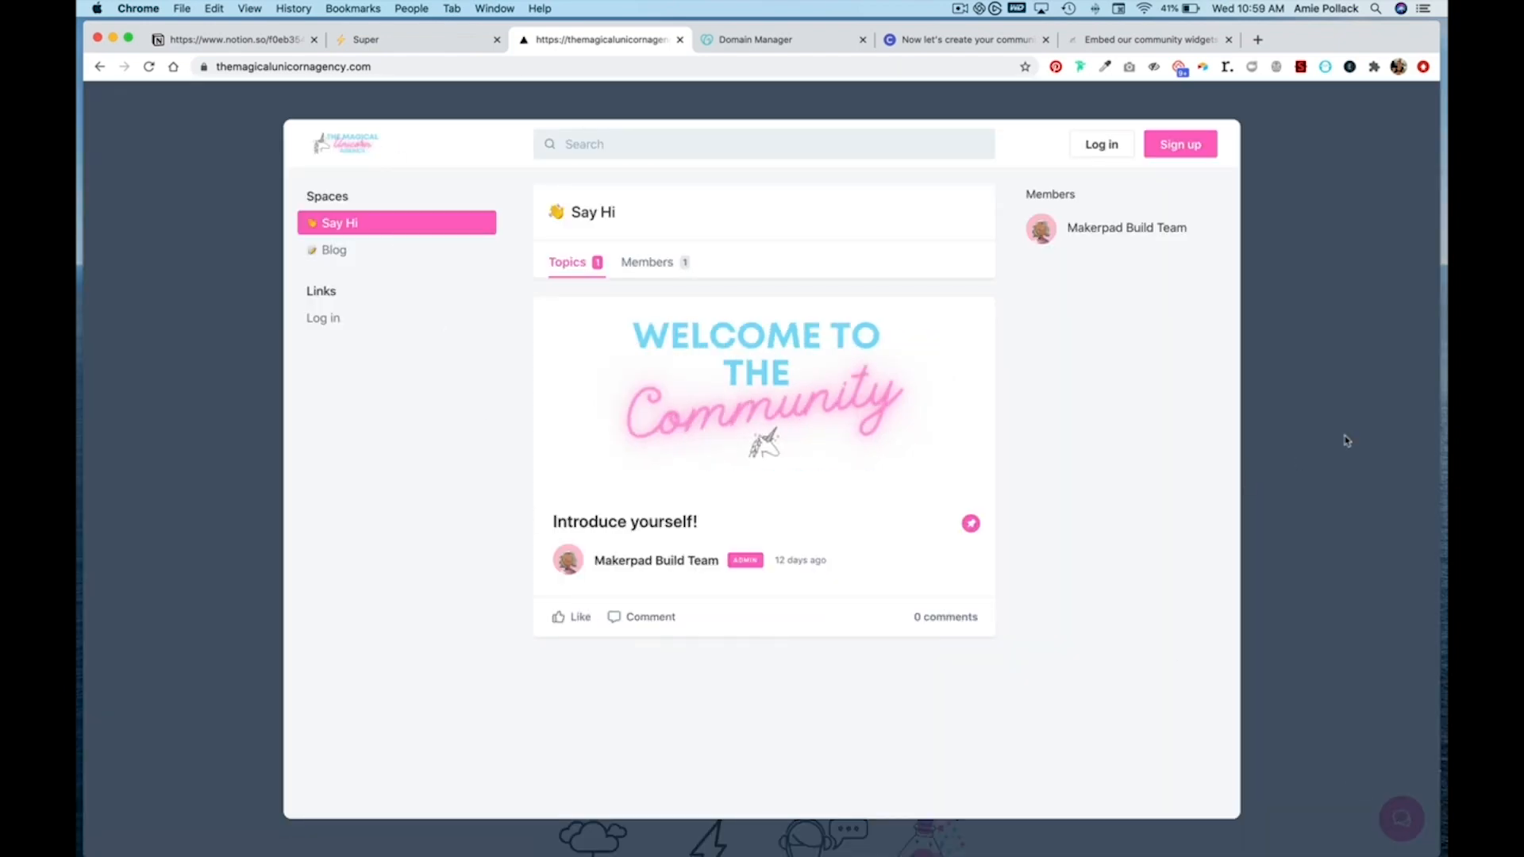
click(1153, 38)
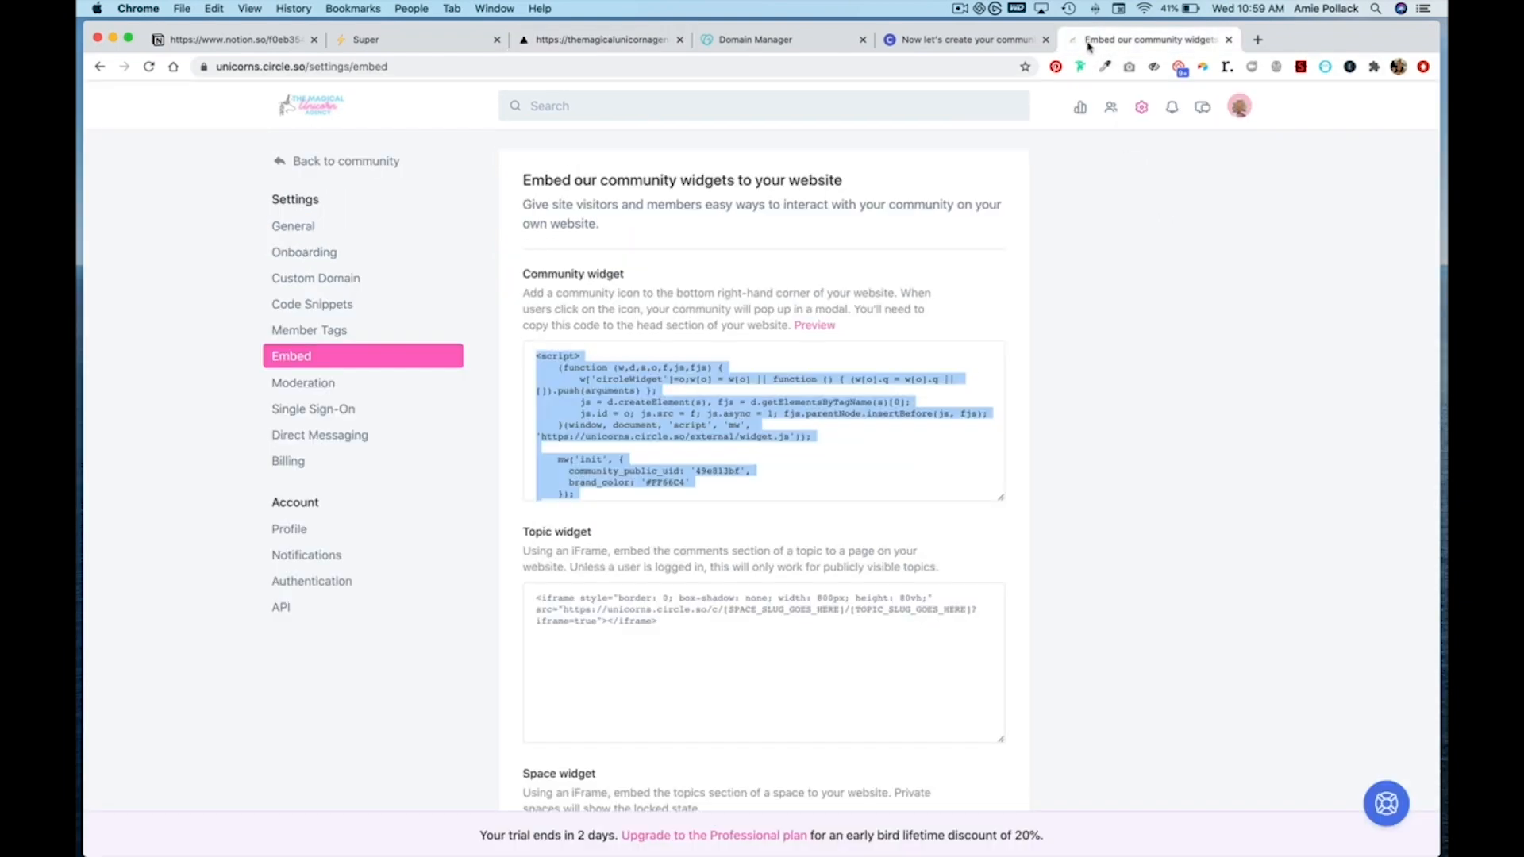
Step: Make the community private in General settings and save the change
click(292, 225)
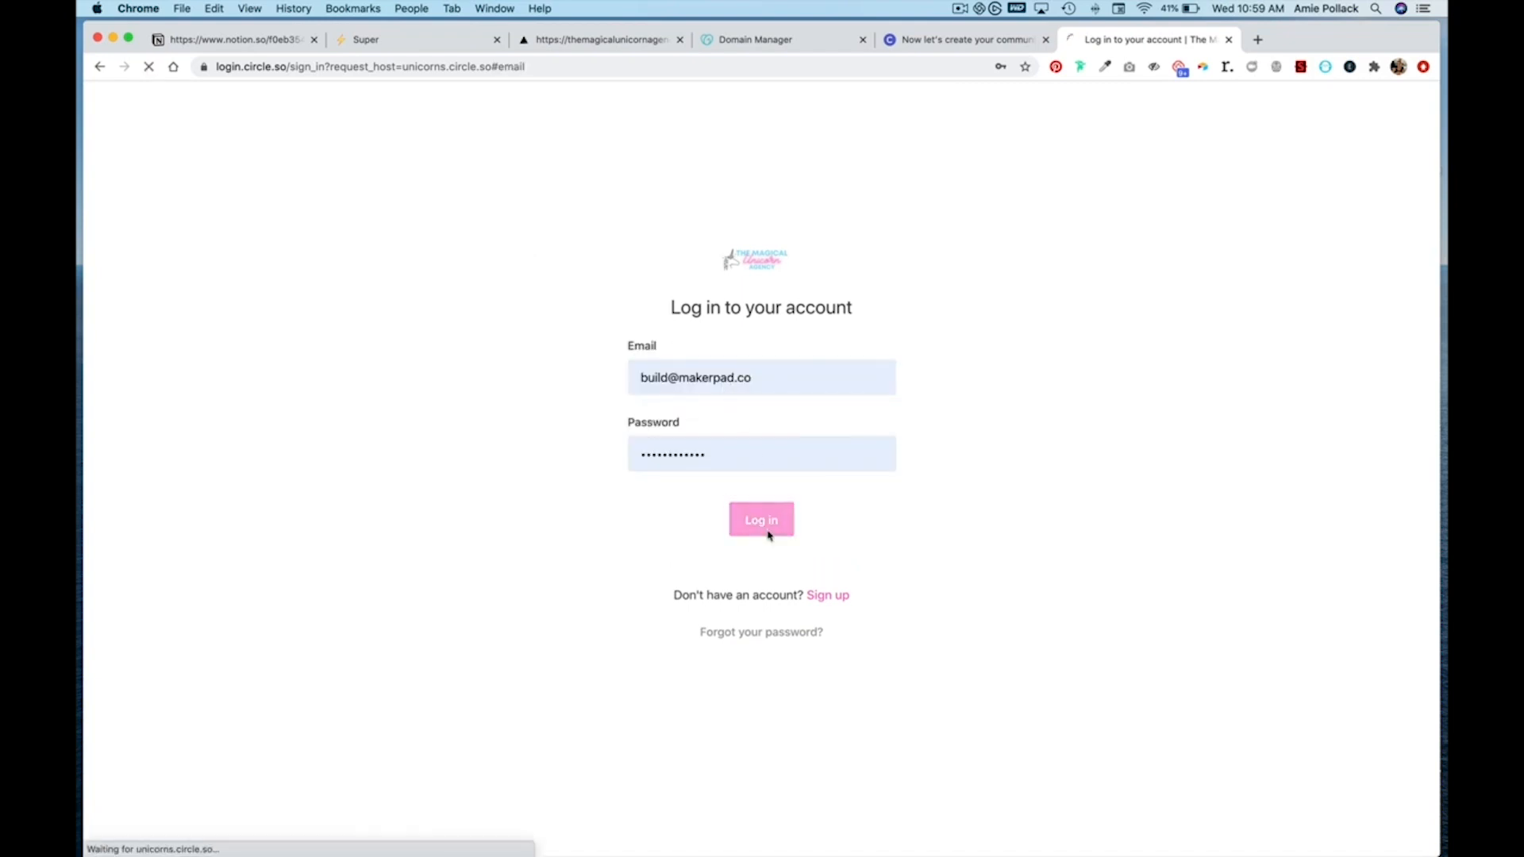
click(760, 521)
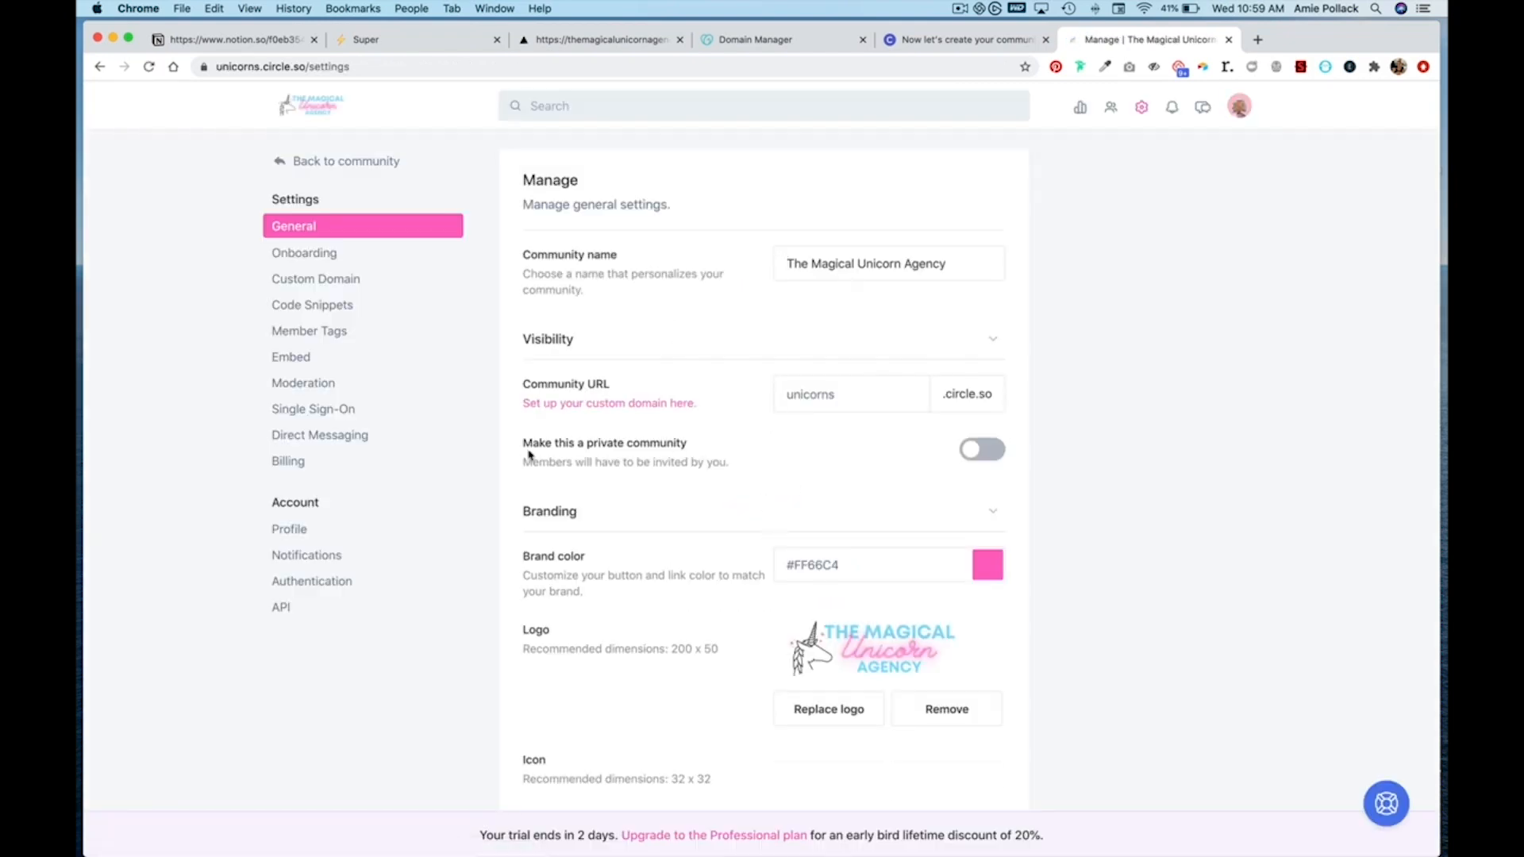
mouse_move(871, 456)
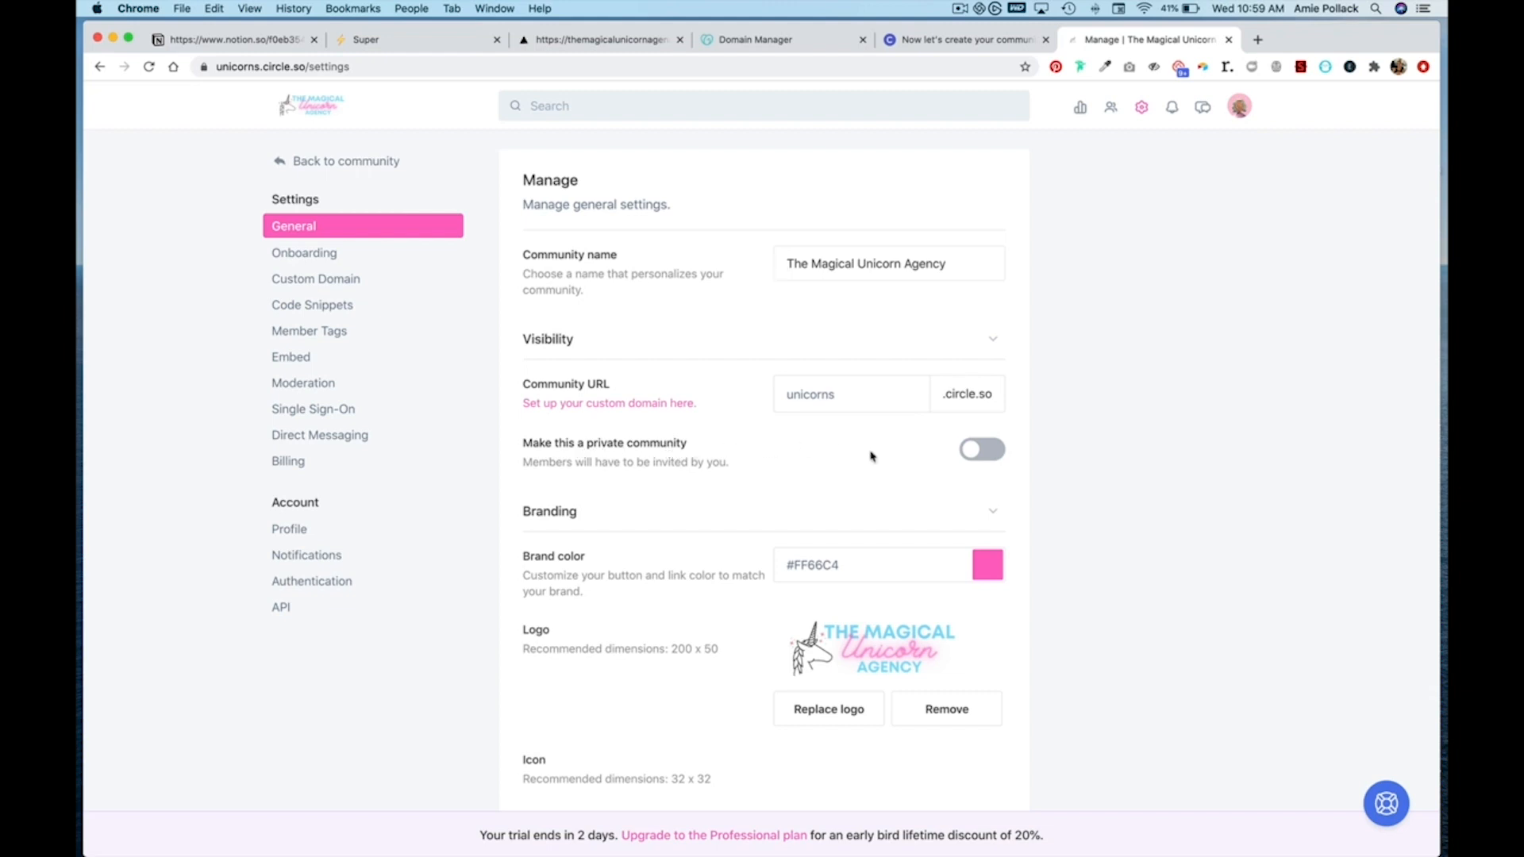
click(982, 450)
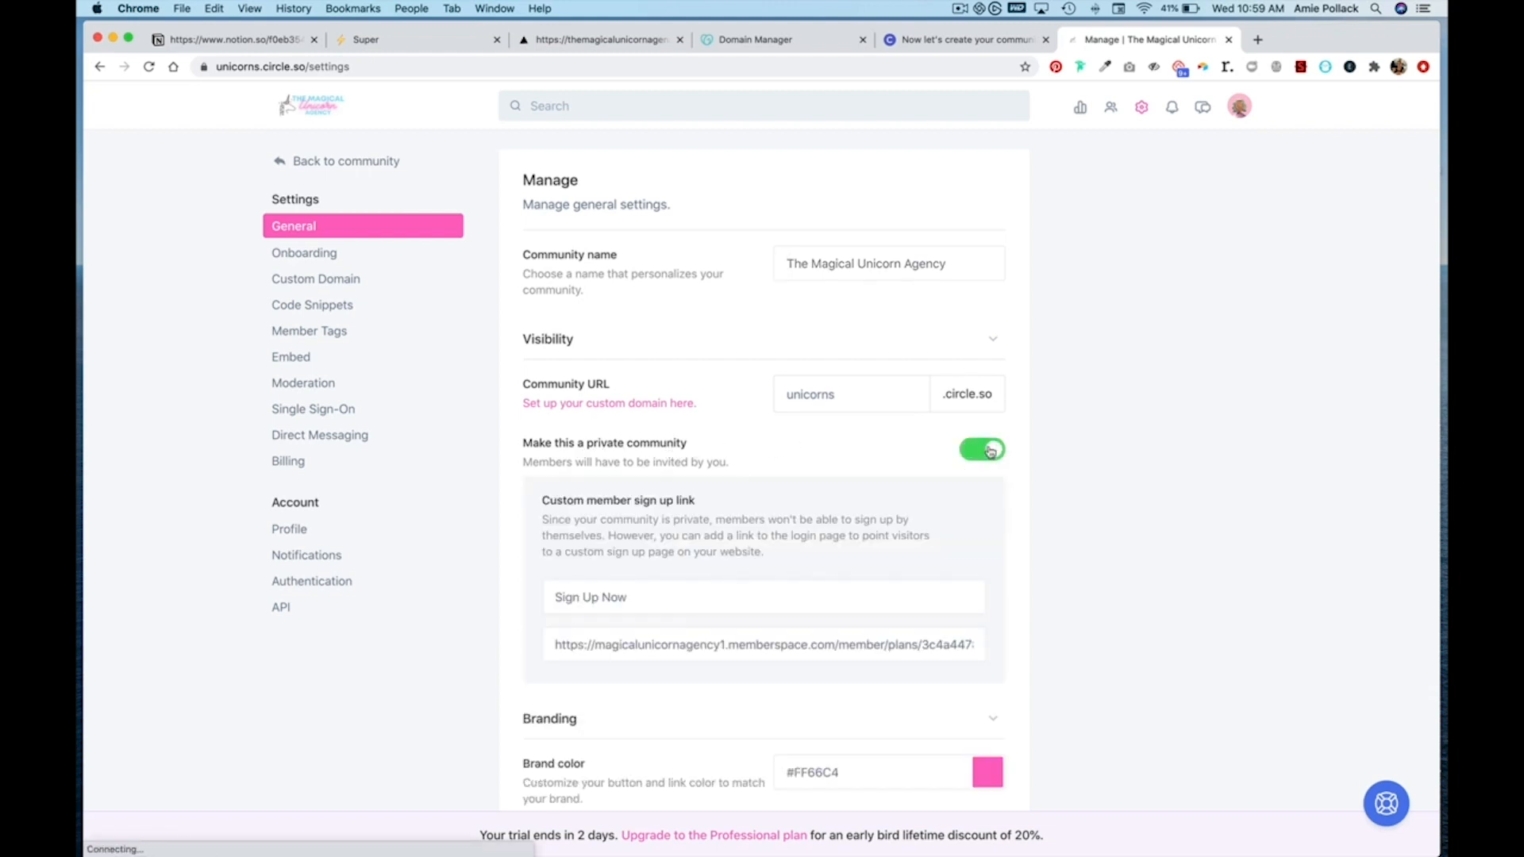
click(981, 449)
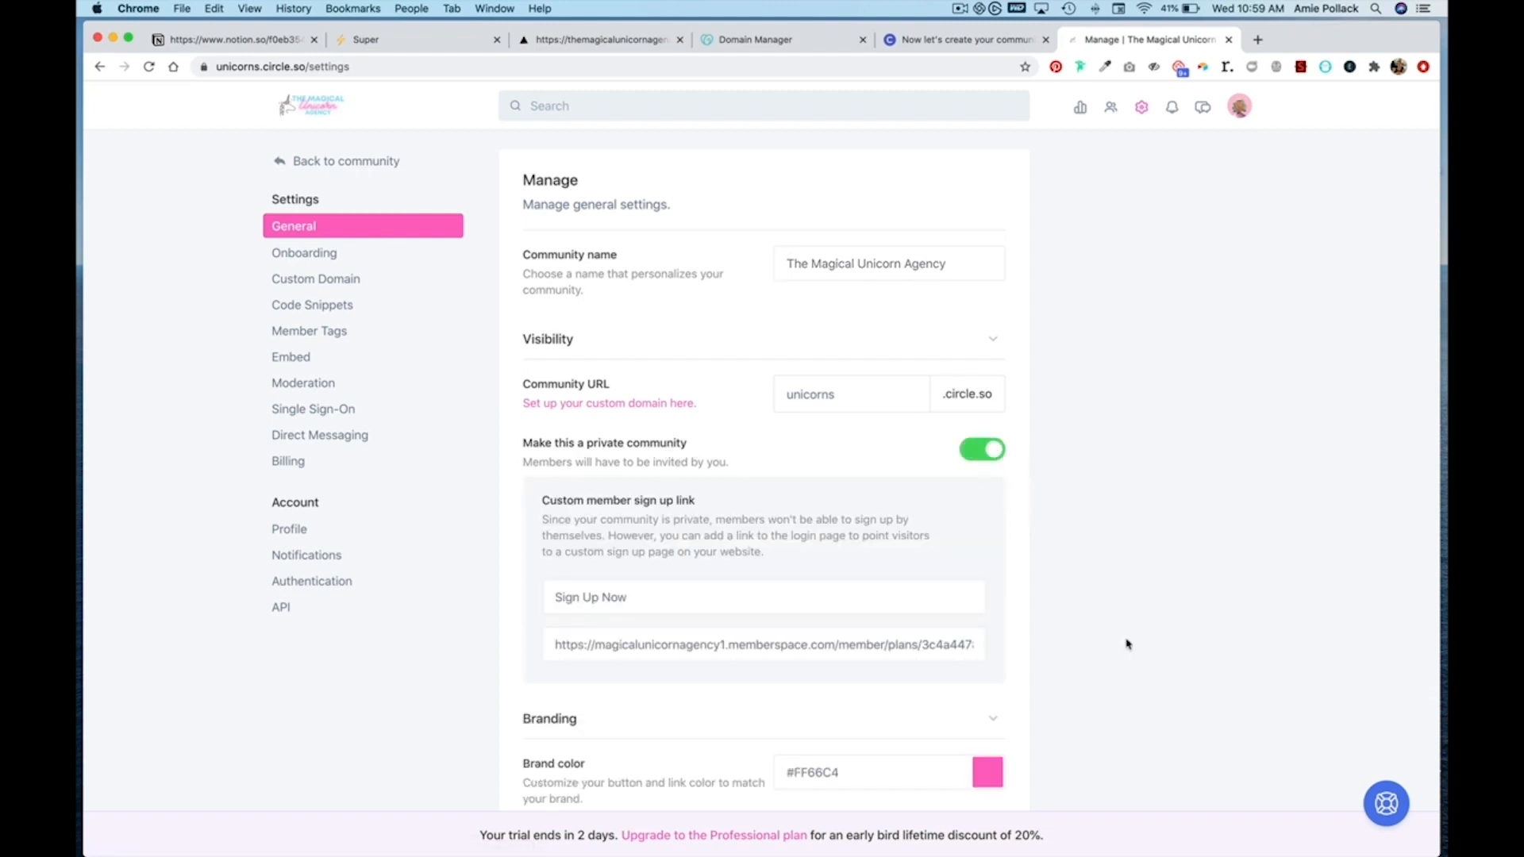
scroll(down, 3)
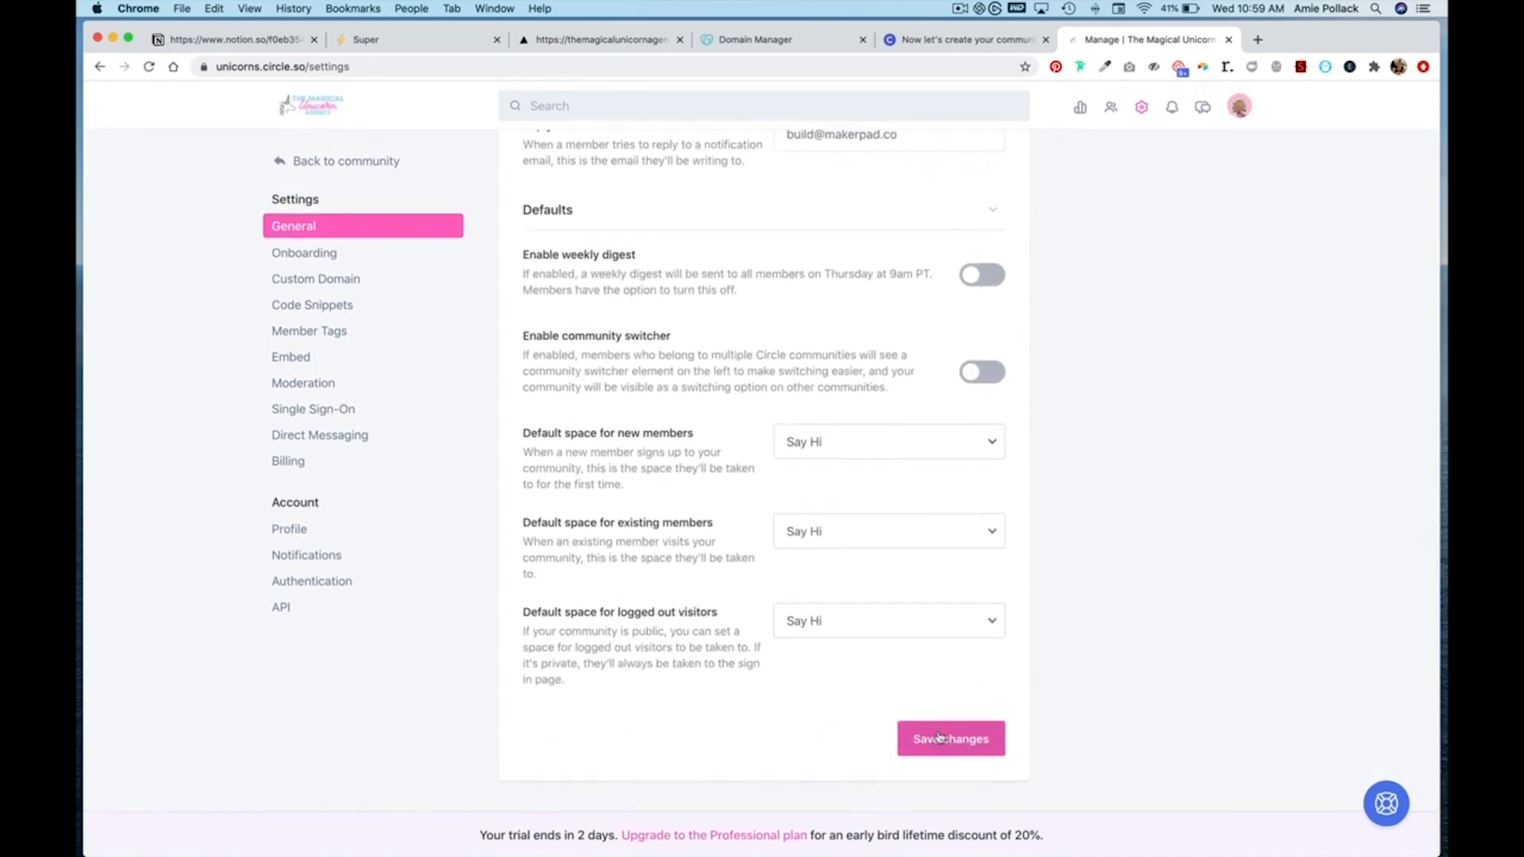
click(949, 739)
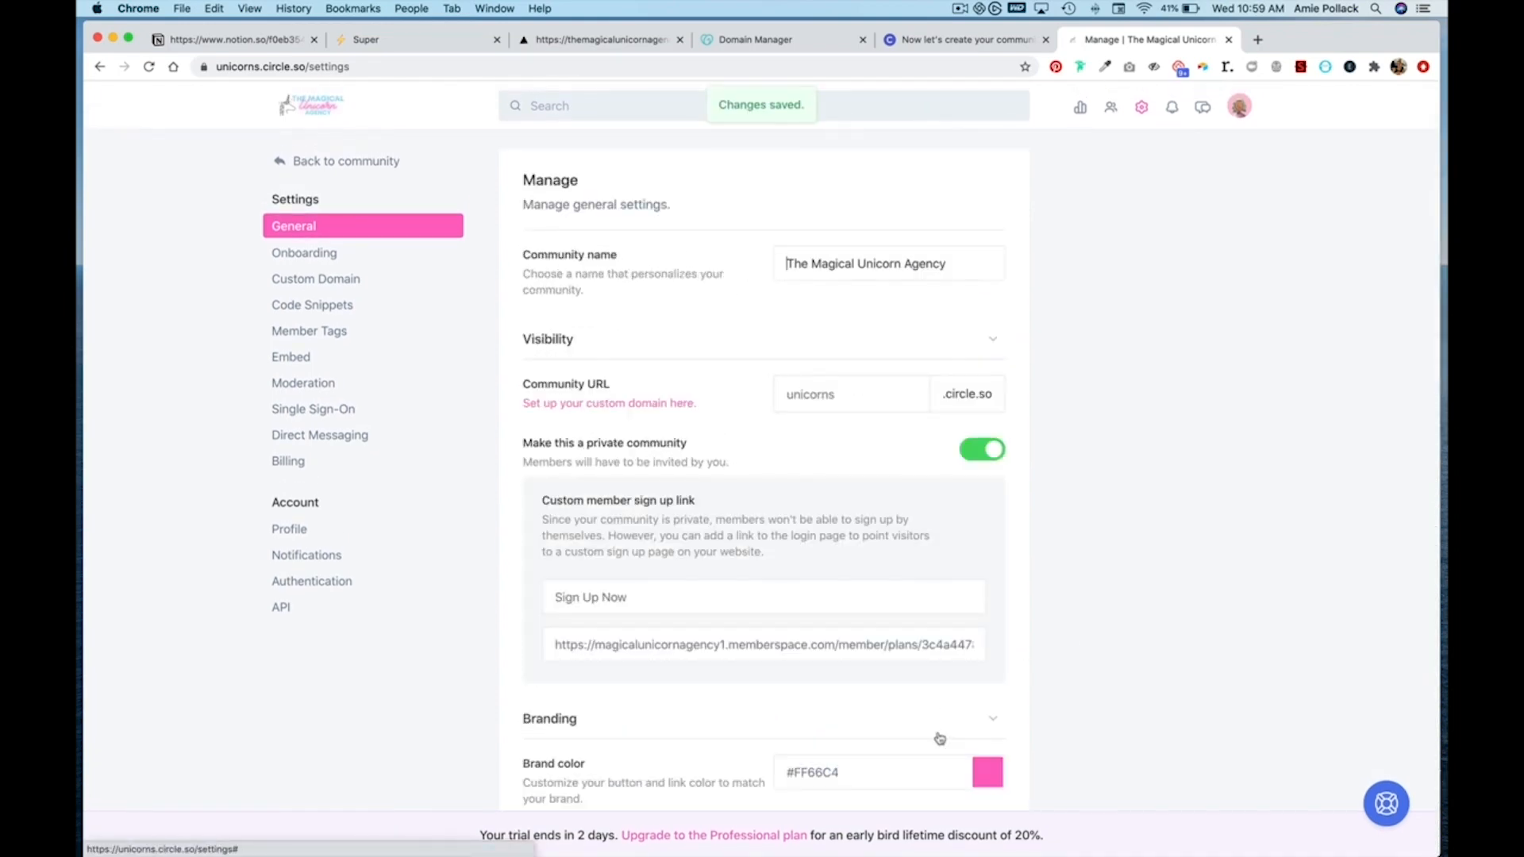
Step: Sign out of the Circle account and return to the agency website
click(1238, 106)
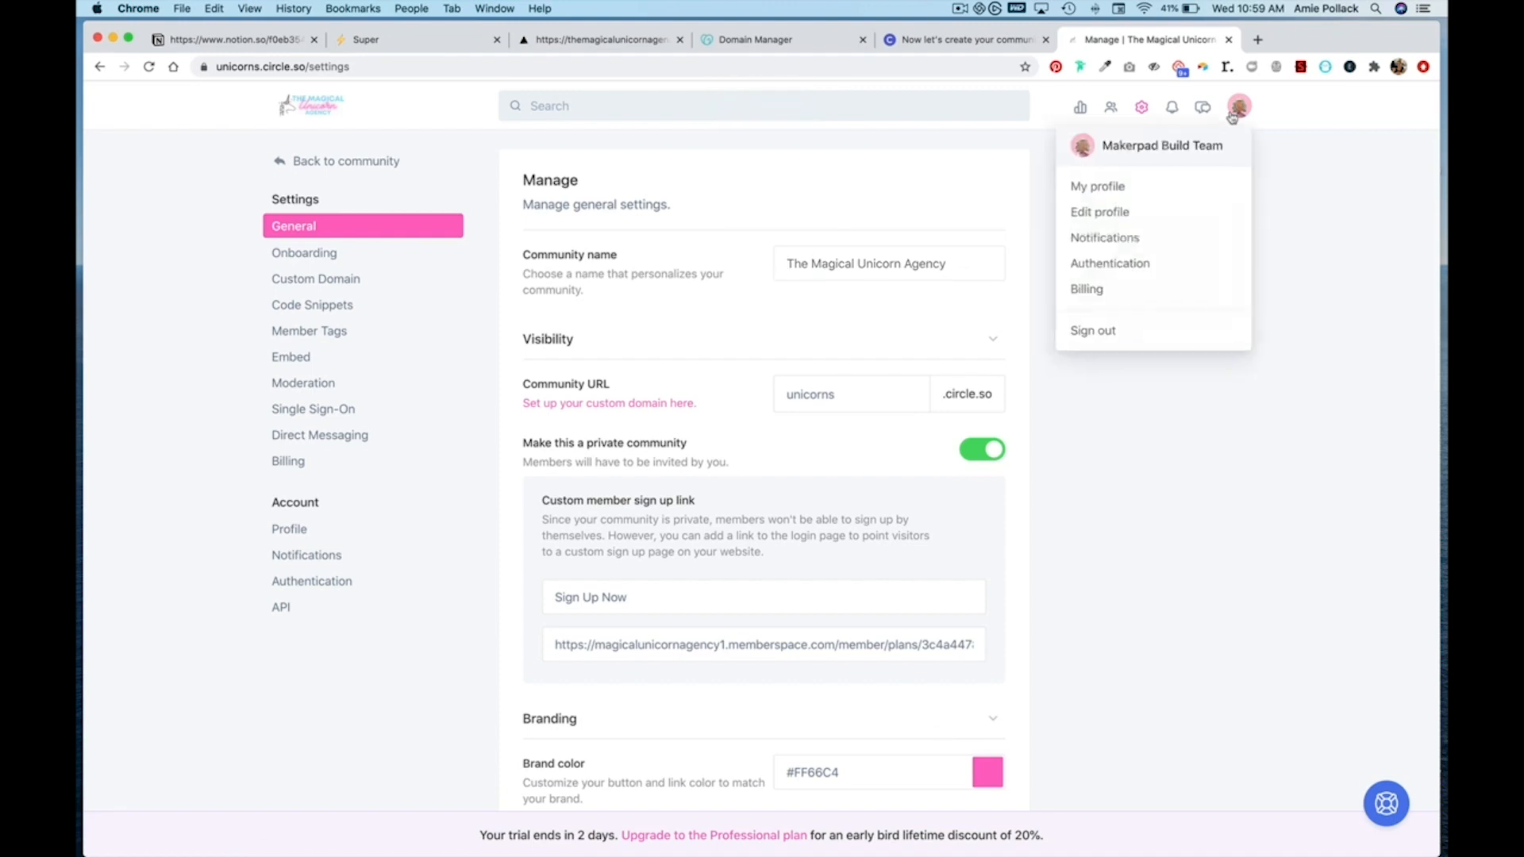
click(1093, 330)
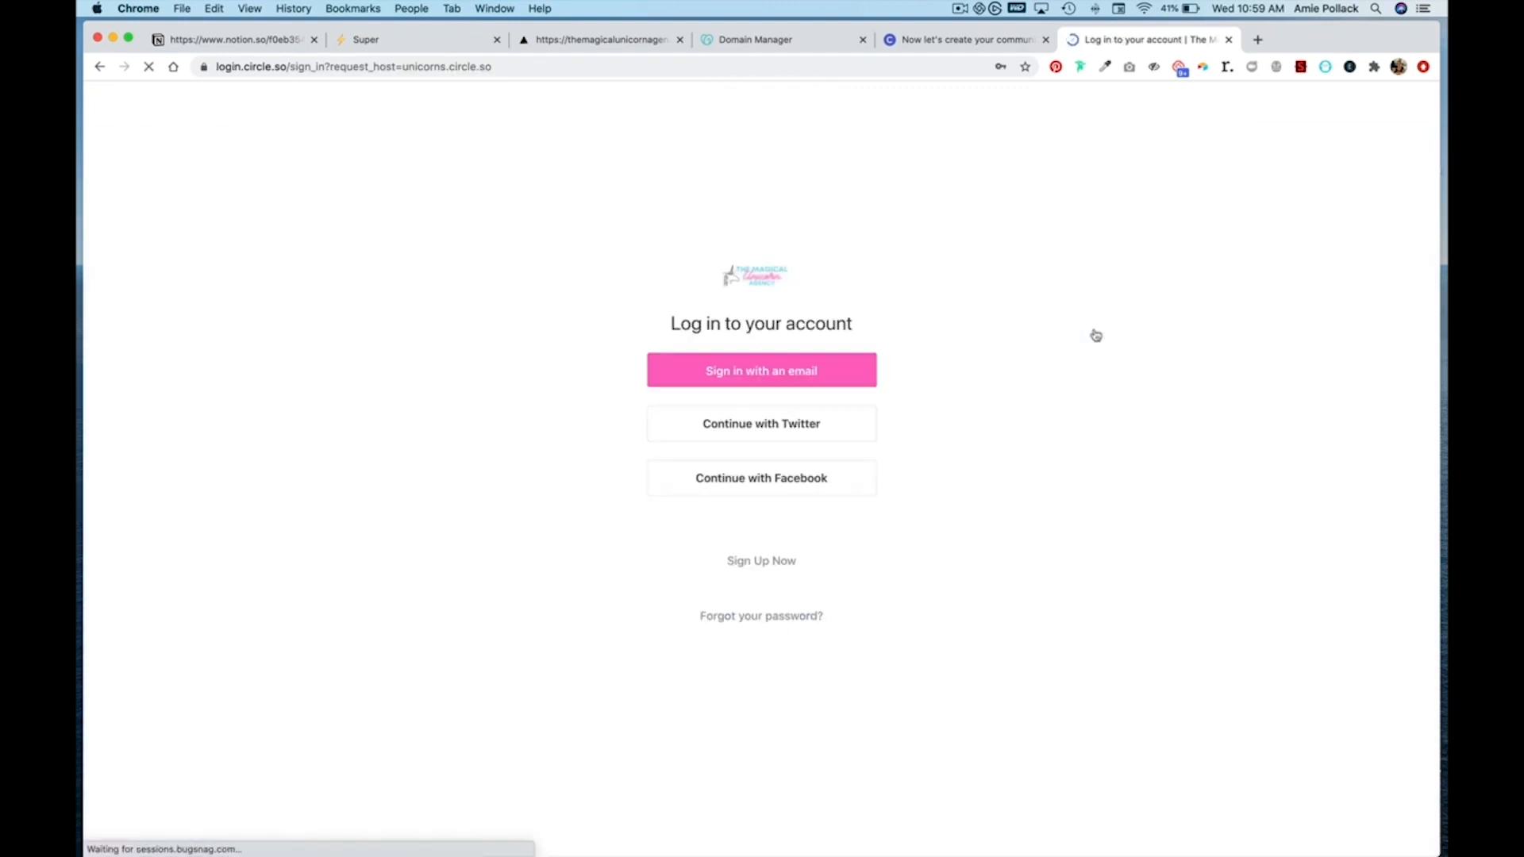
click(600, 39)
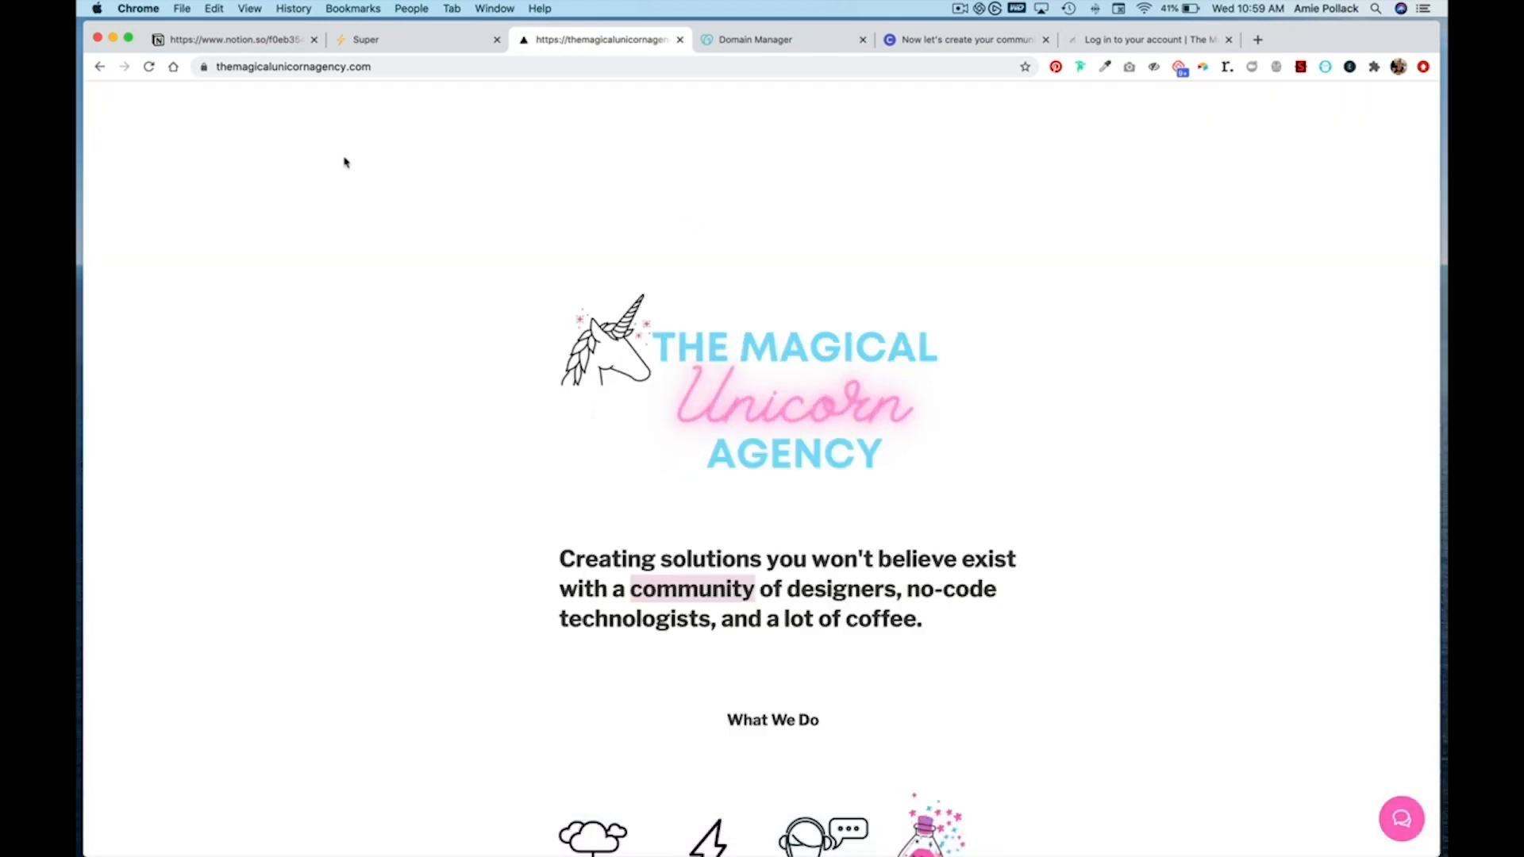
Step: Confirm the widget on the agency site now shows Circle's login prompt with Sign Up Now
click(148, 66)
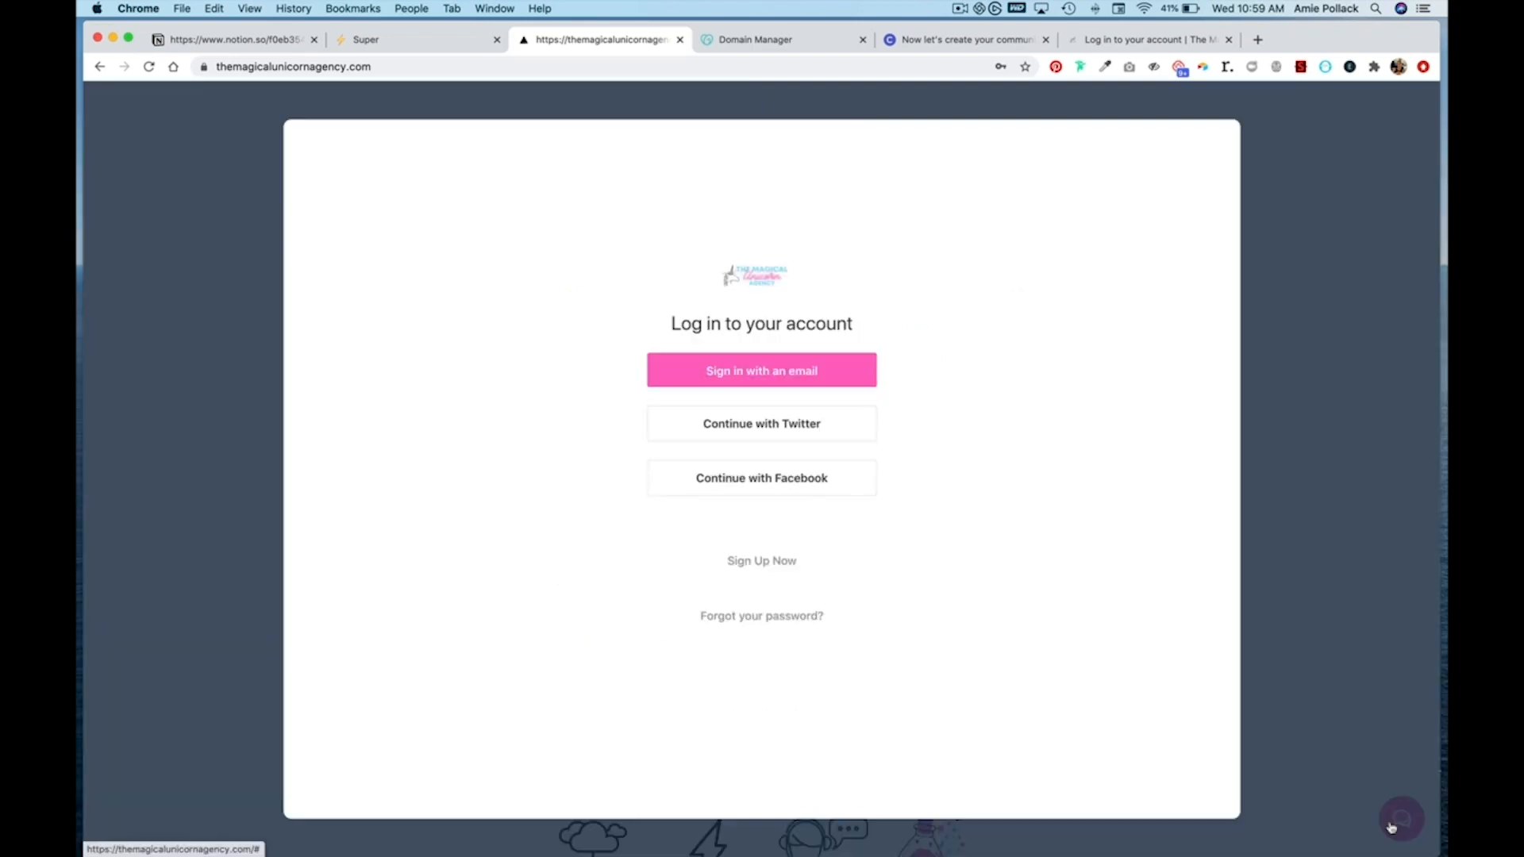
mouse_move(1105, 422)
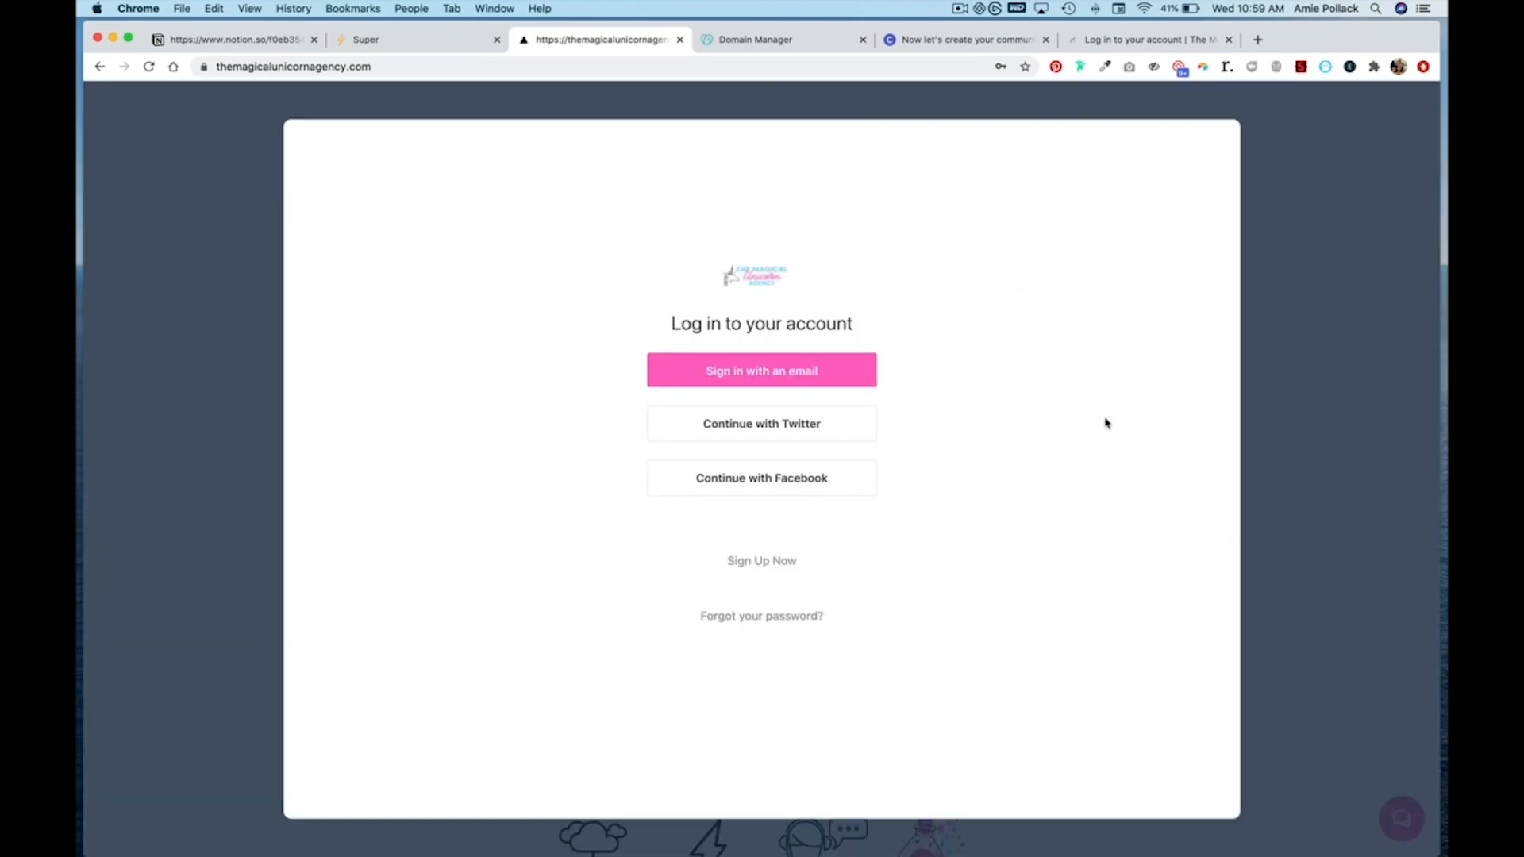
mouse_move(787, 270)
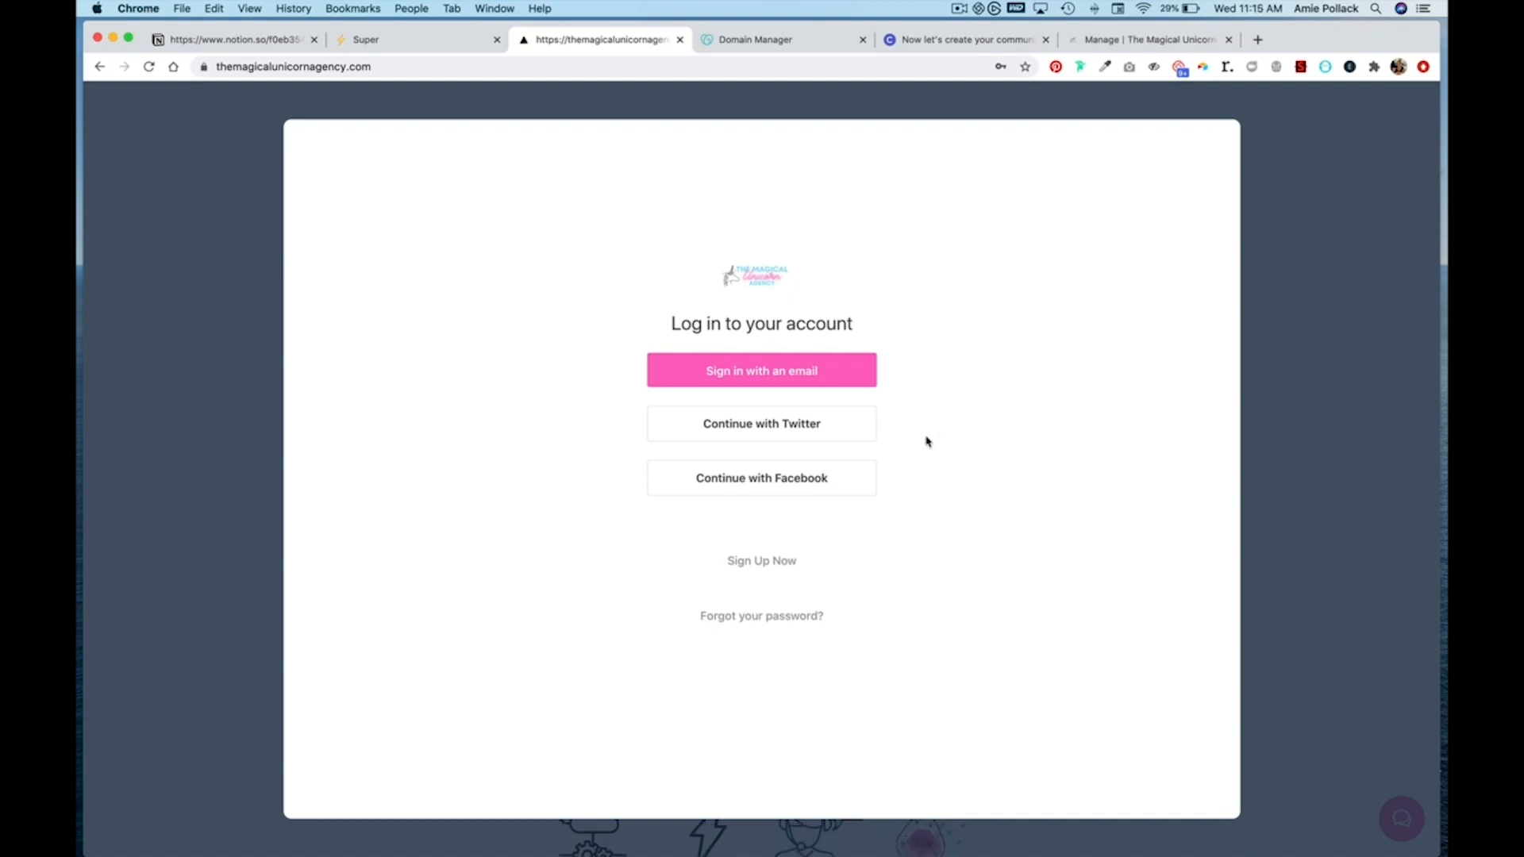
mouse_move(1156, 79)
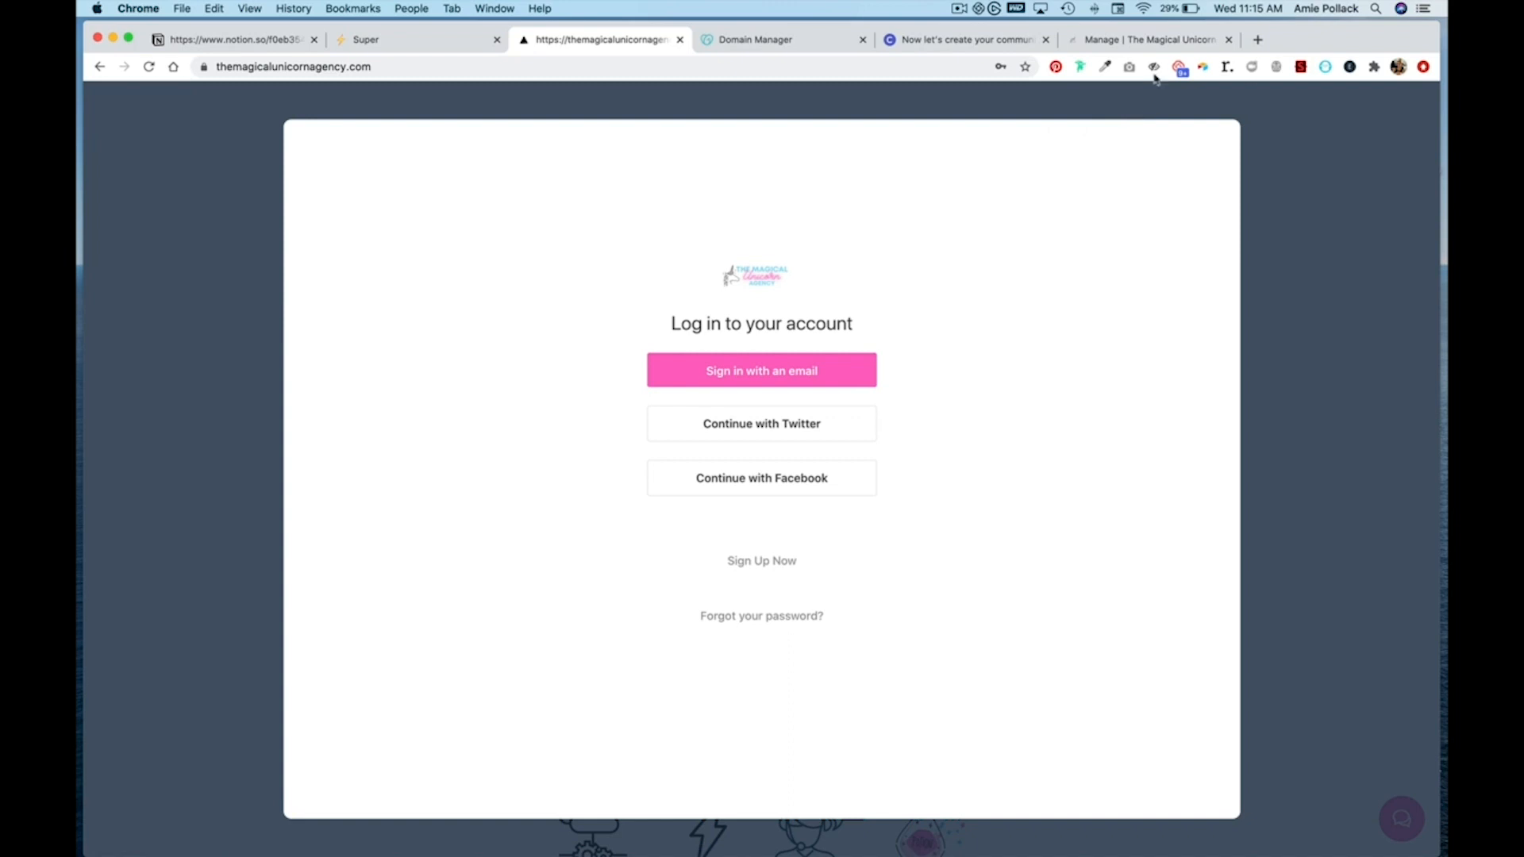
click(1153, 40)
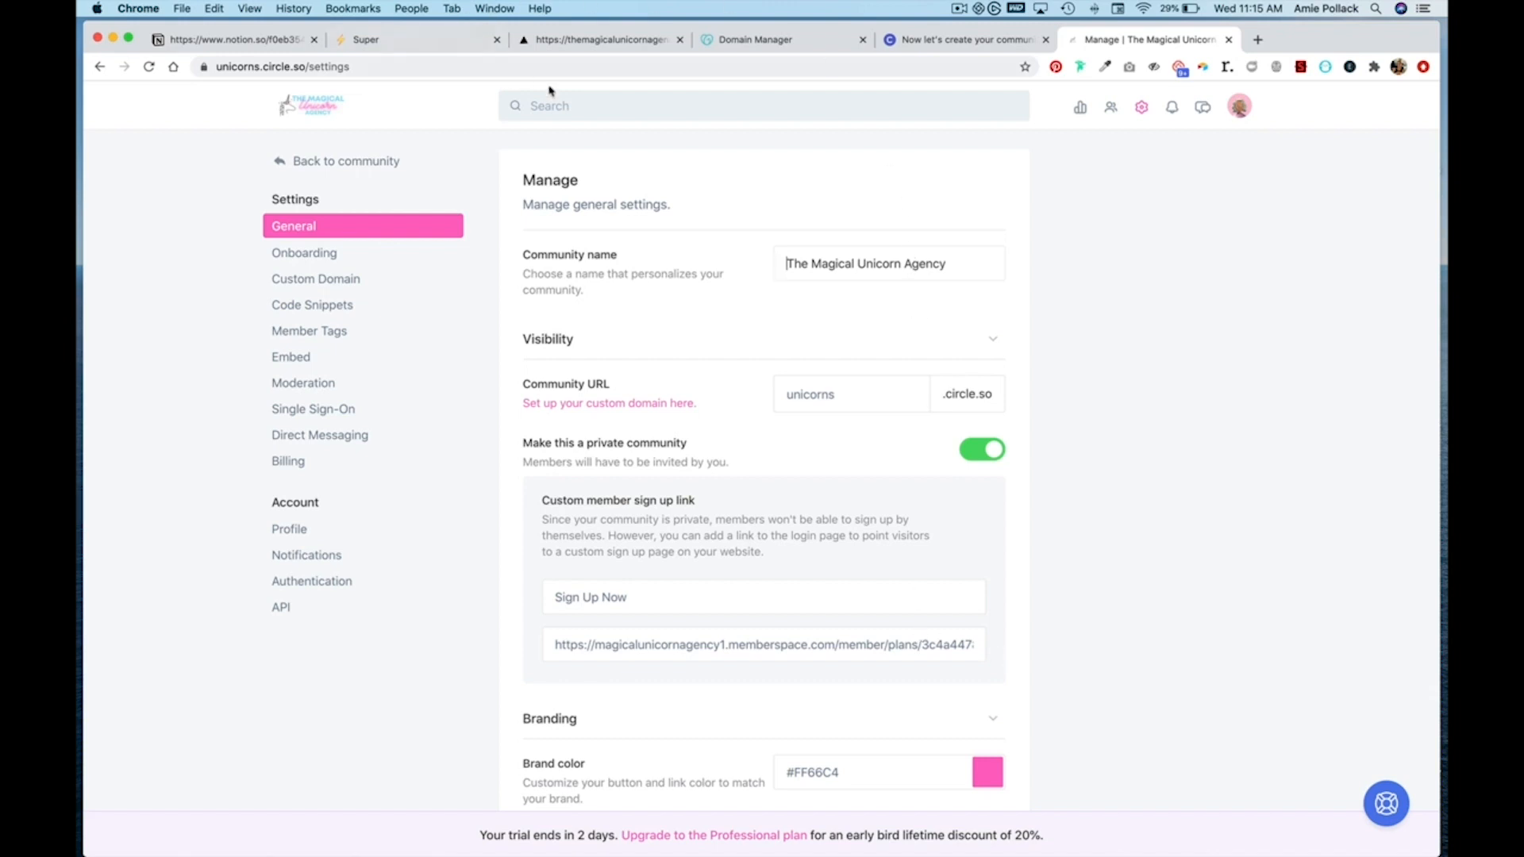
click(600, 38)
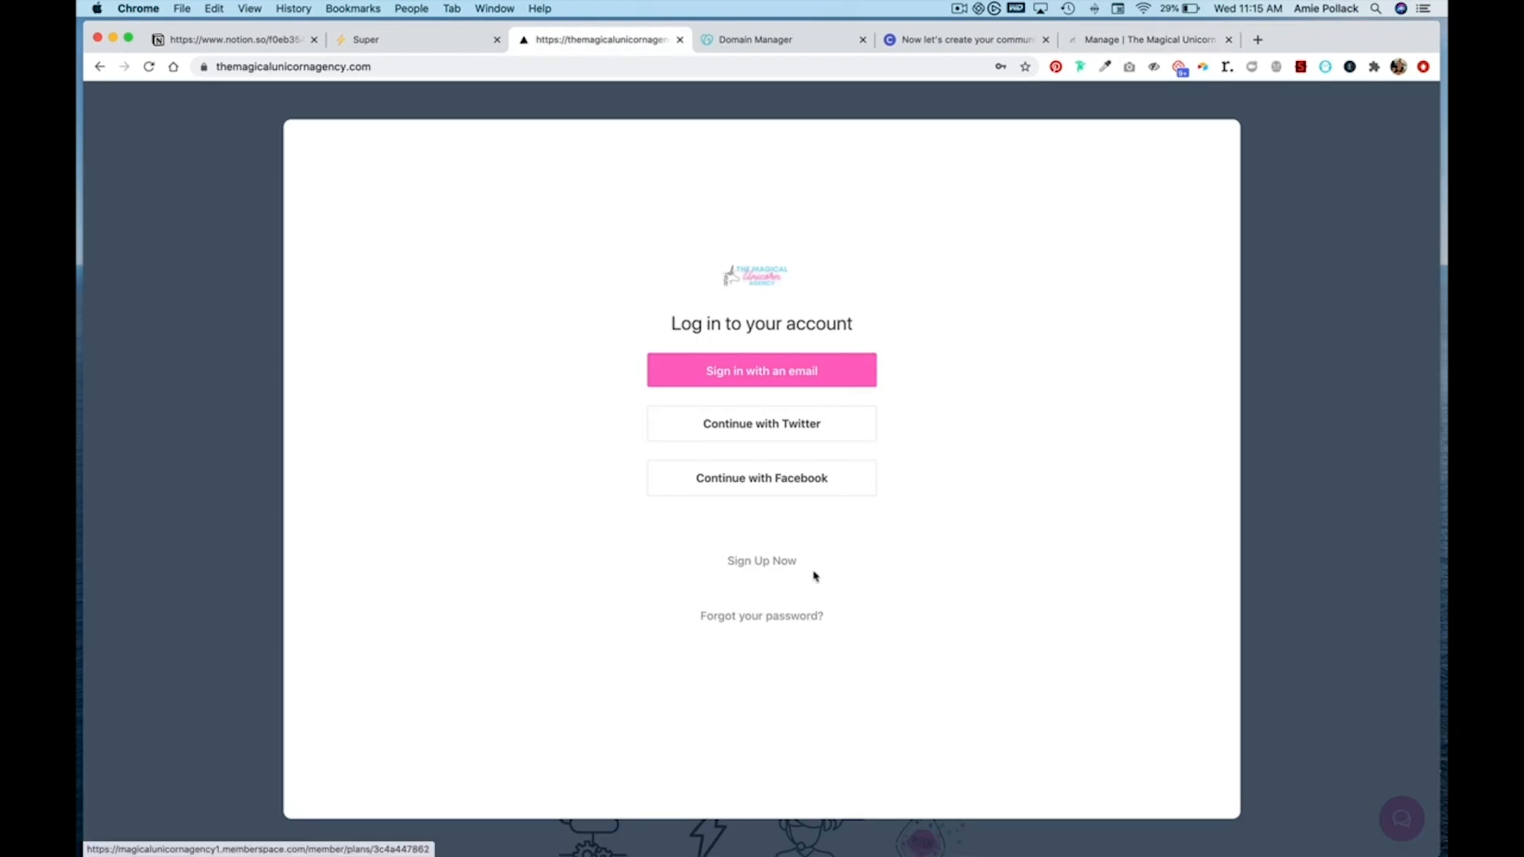
mouse_move(831, 574)
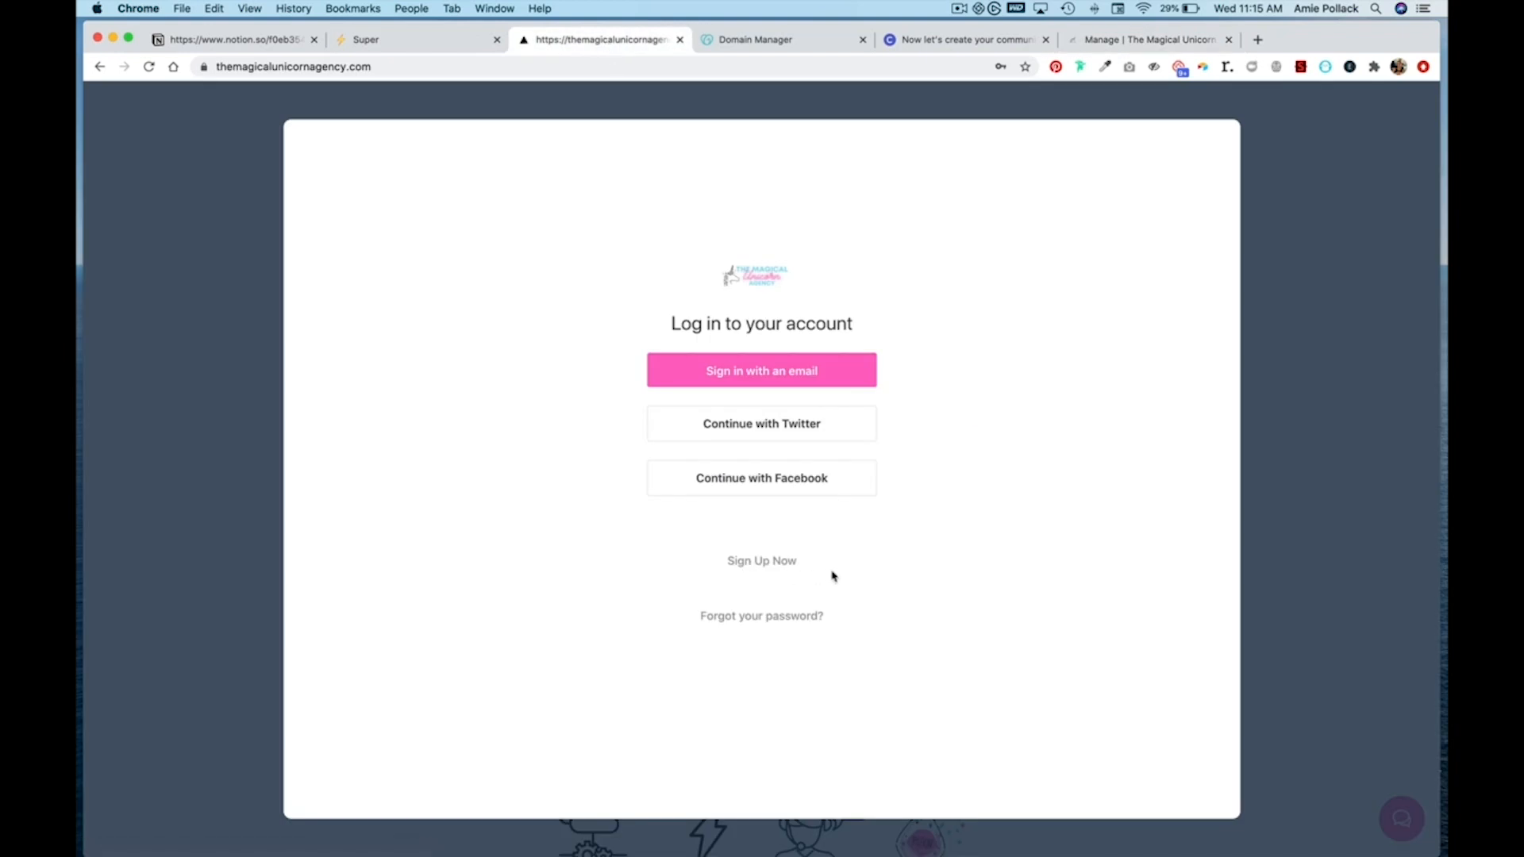